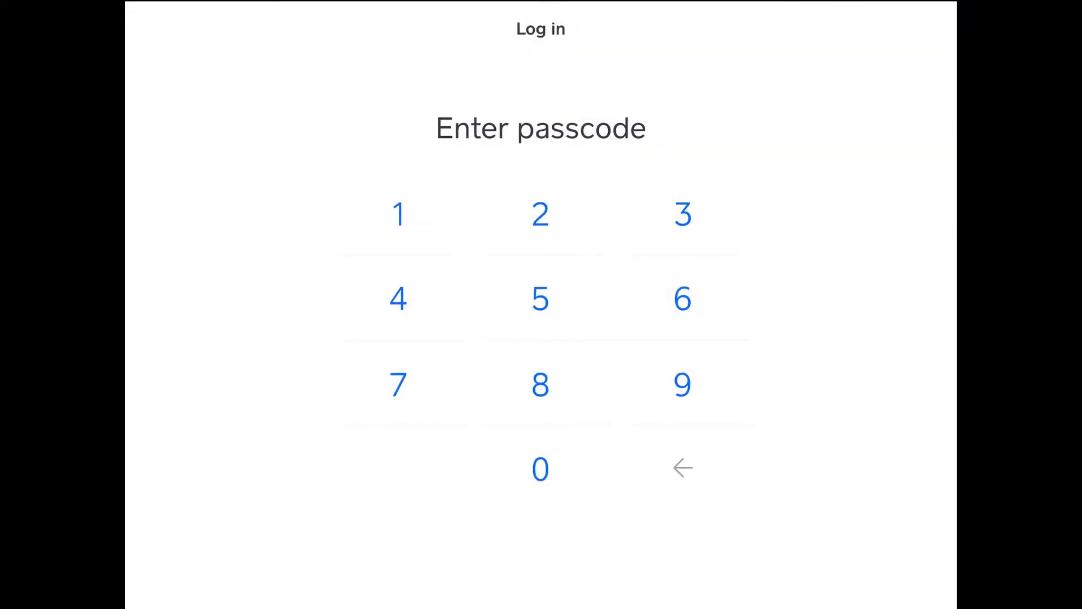
Log in with the passcode and return from search to the empty checkout cart
left_click(398, 215)
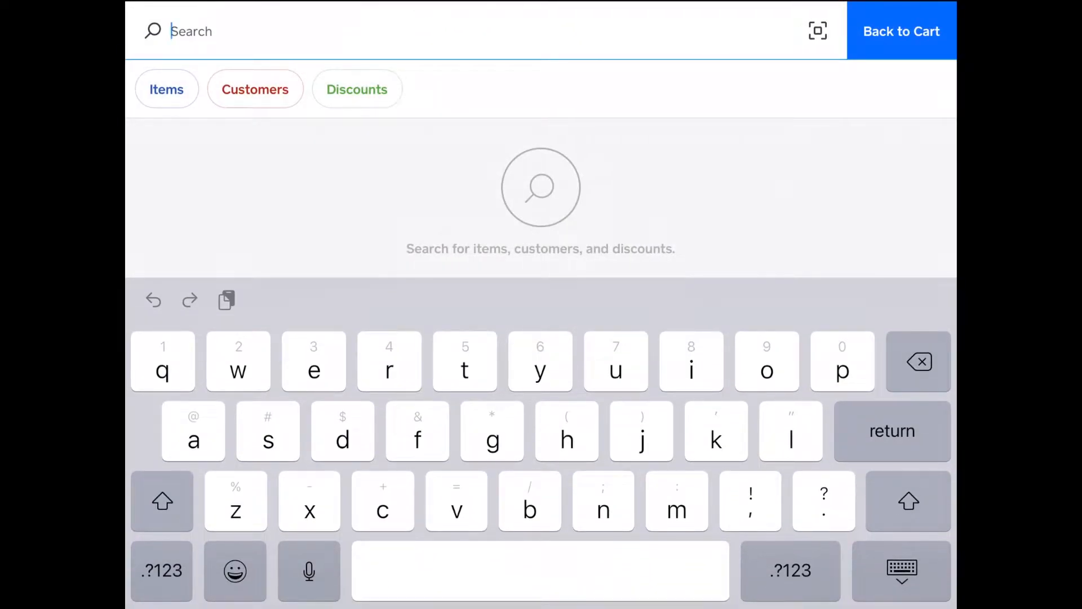
left_click(901, 31)
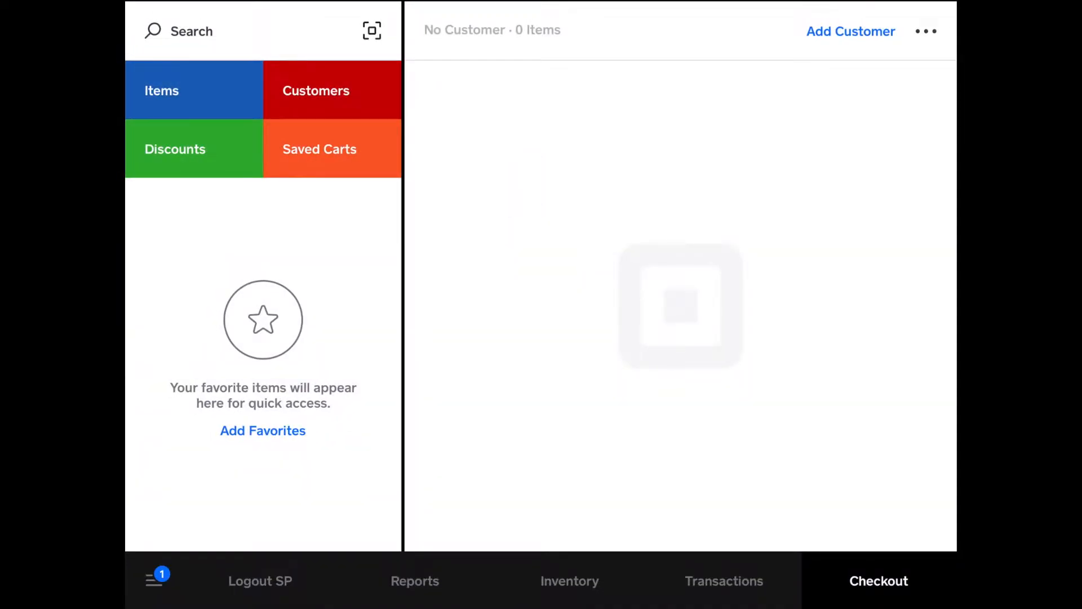
Scan the Mr. Heater 30 barcode into the cart repeatedly, then open its line item
left_click(372, 31)
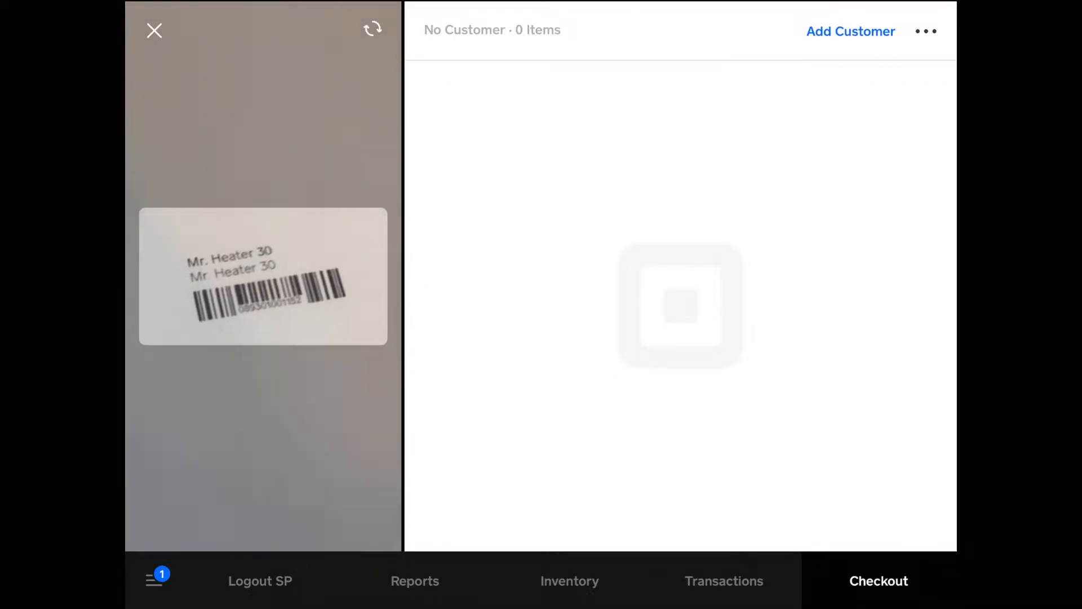
left_click(262, 276)
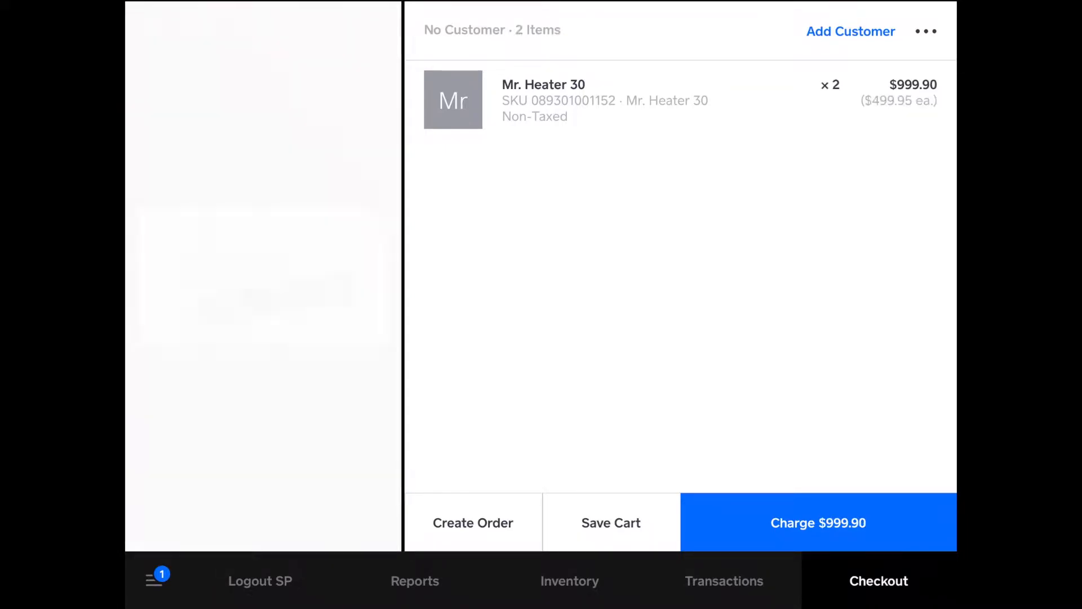
left_click(154, 580)
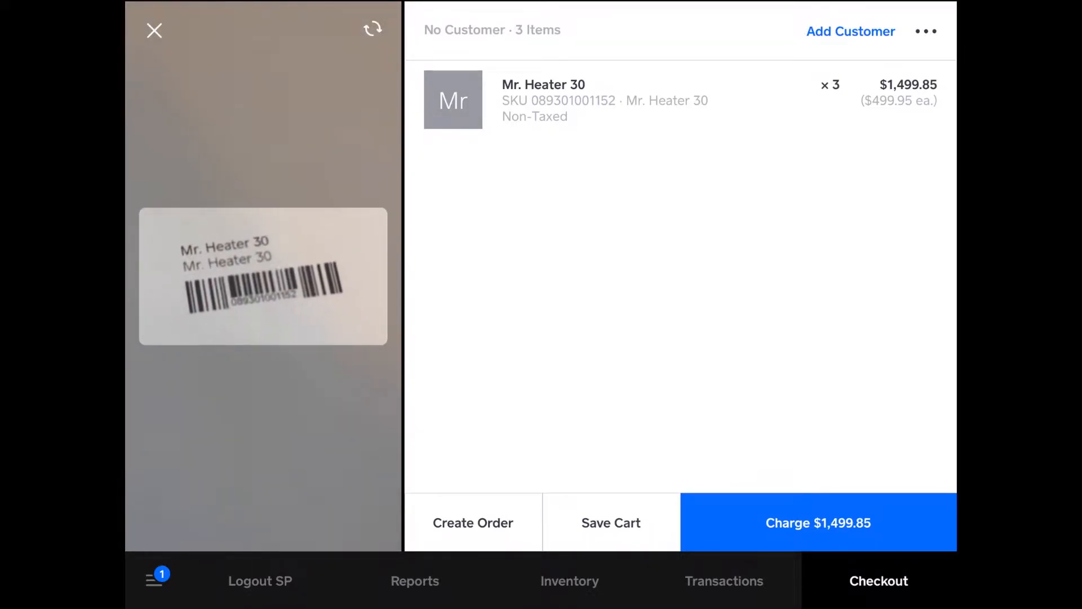
left_click(262, 275)
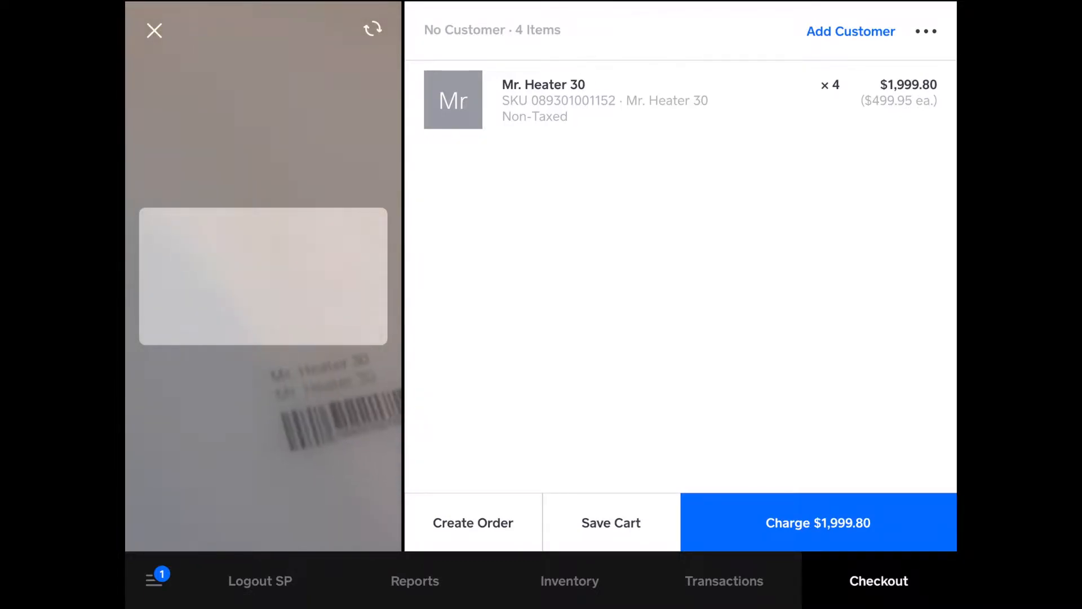
left_click(153, 30)
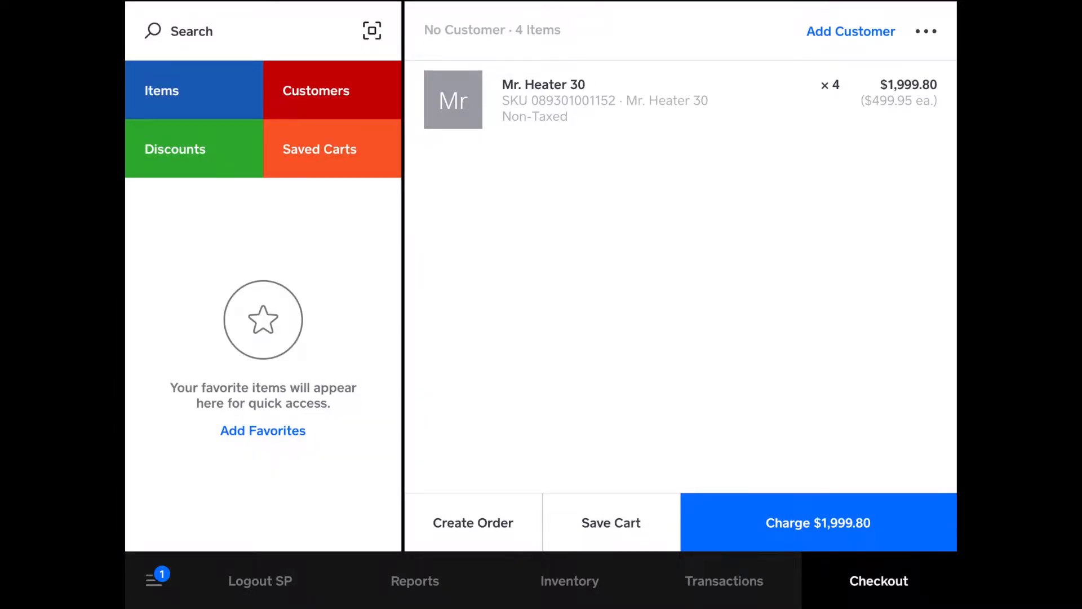
left_click(605, 100)
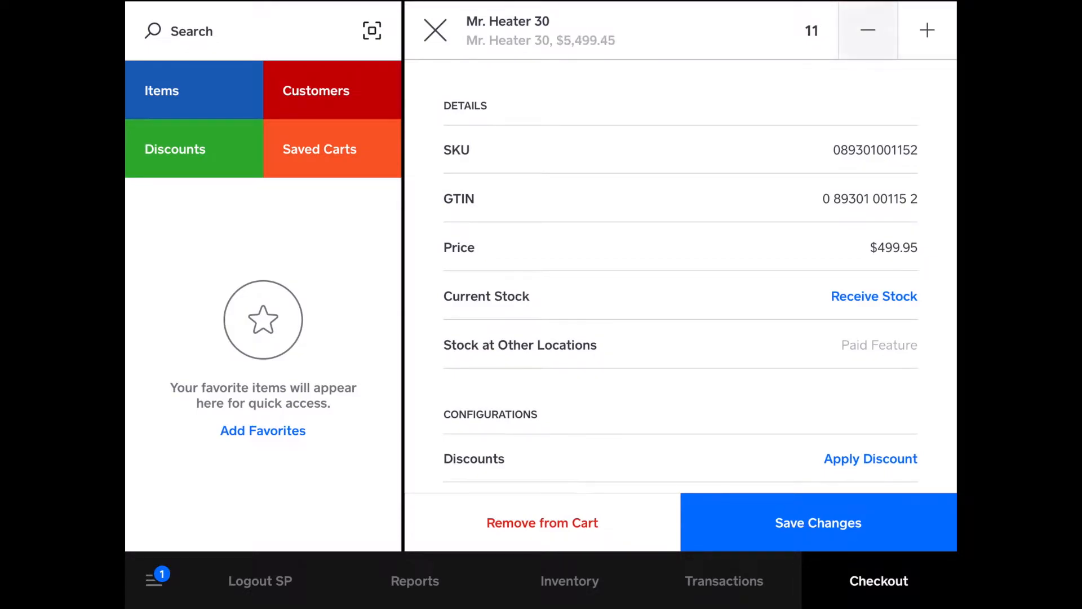
Reduce the Mr. Heater 30 quantity to 2 ($999.90) and scroll the item details
left_click(867, 30)
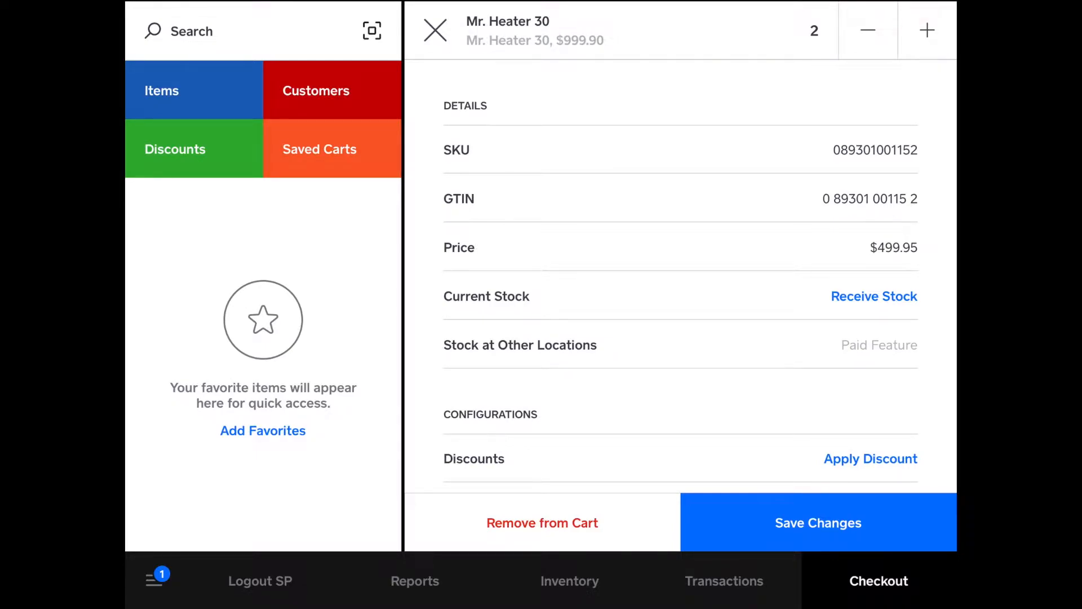
scroll("down", 3)
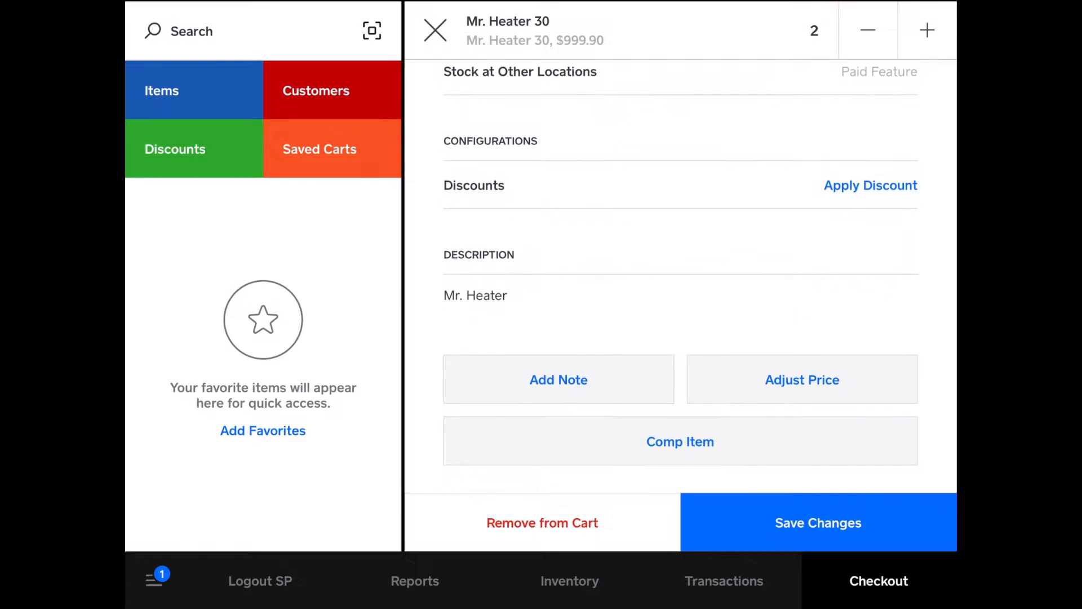
scroll("up", 3)
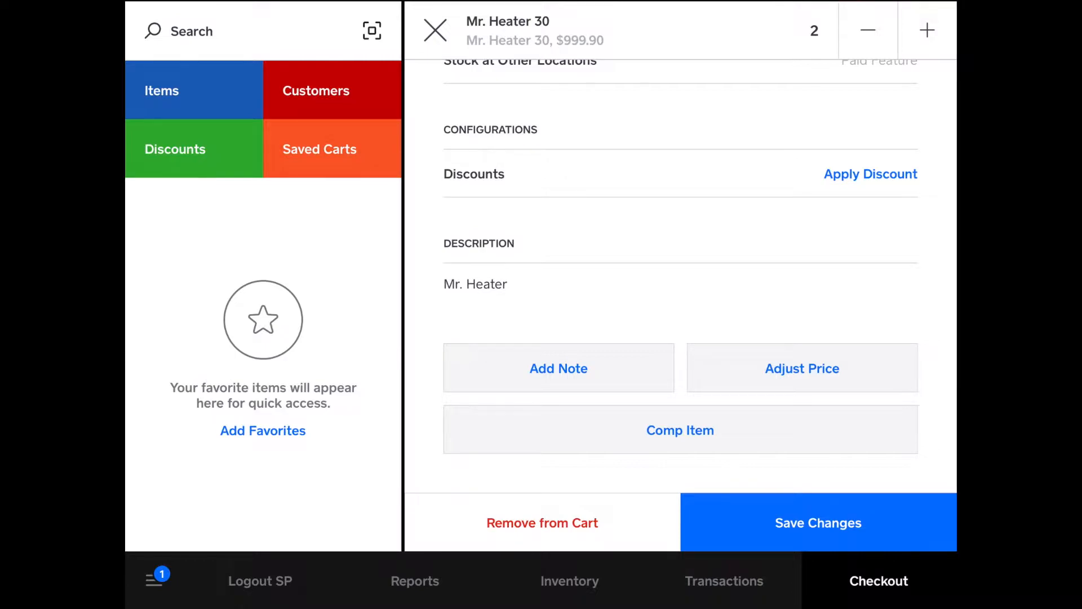
scroll("up", 3)
type("Mi")
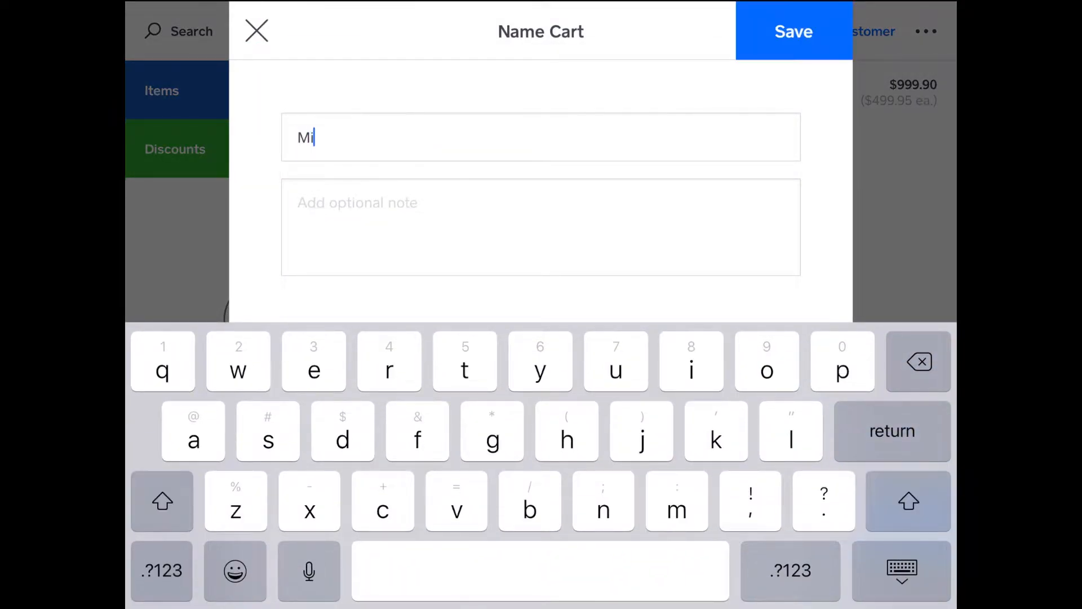
Finish naming the cart 'Mike' and save it, emptying checkout
type("ke")
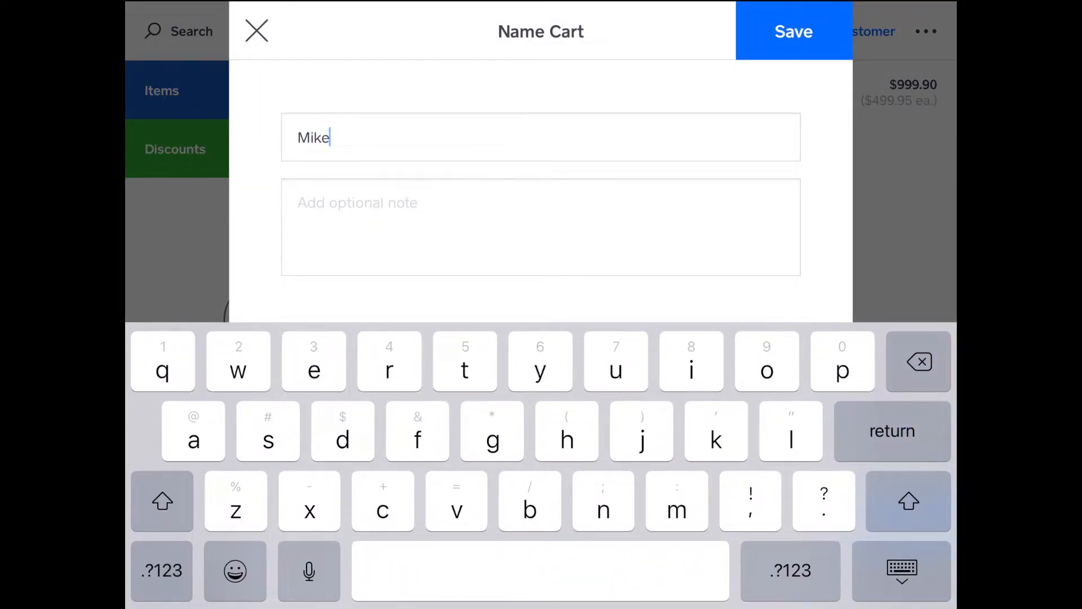
left_click(793, 31)
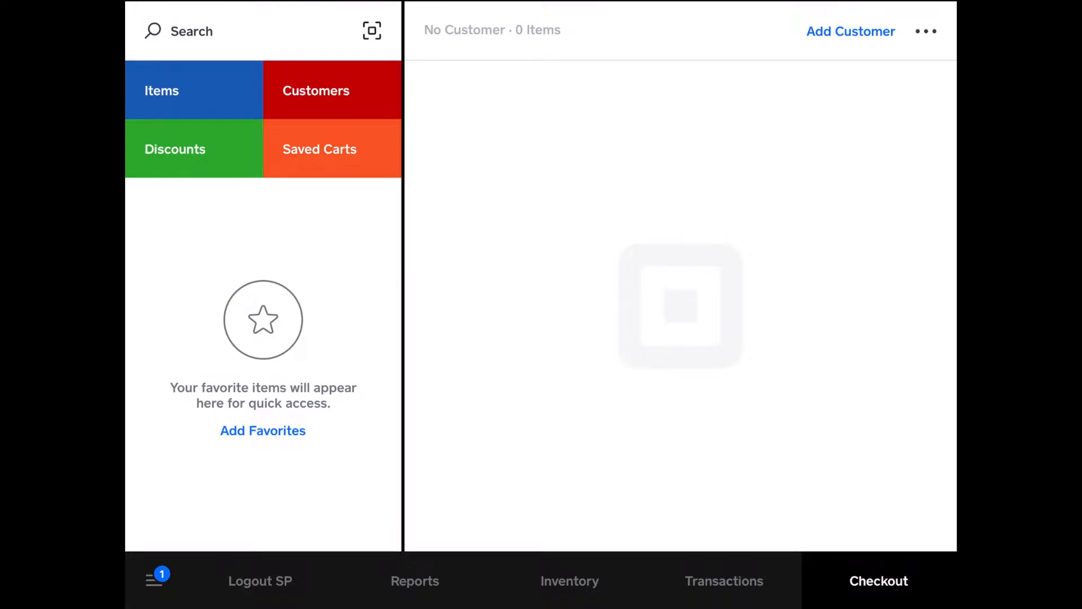
Load the saved 'Mike' cart from Saved Carts and return to the category tiles
left_click(319, 148)
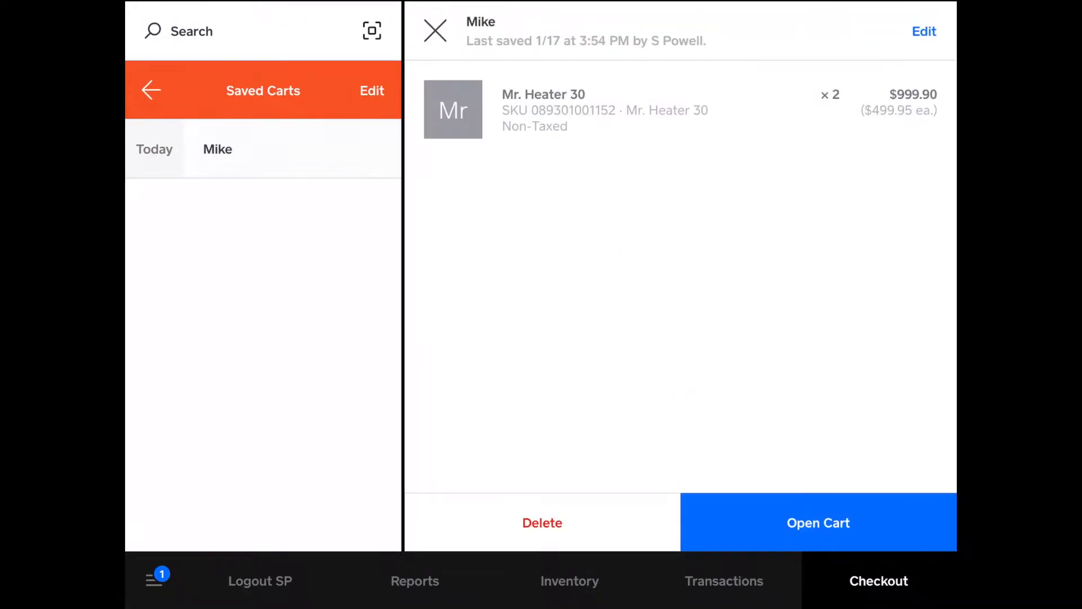
left_click(818, 522)
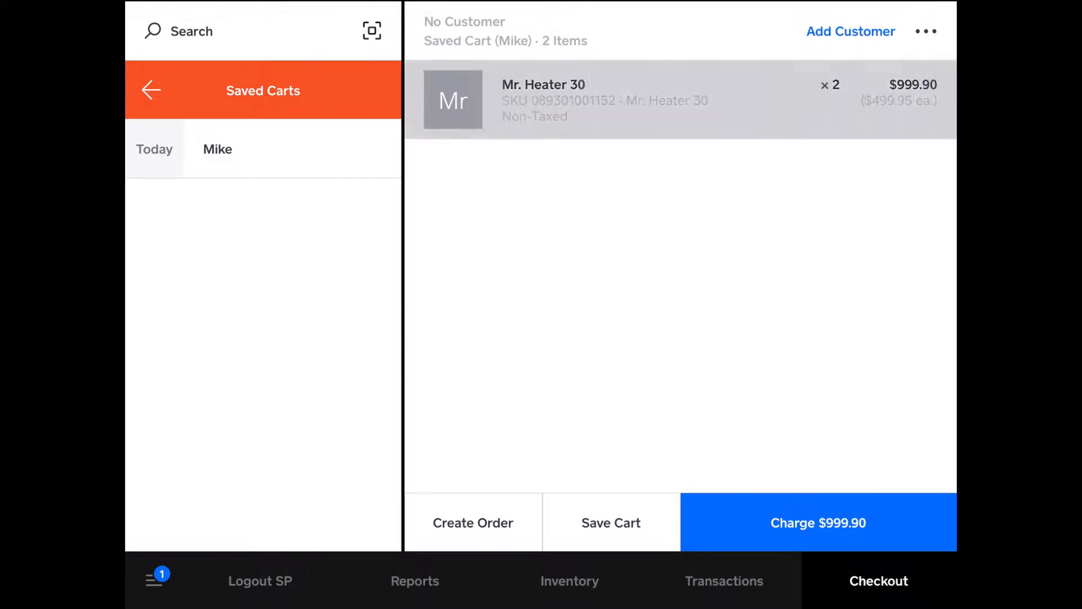
left_click(603, 99)
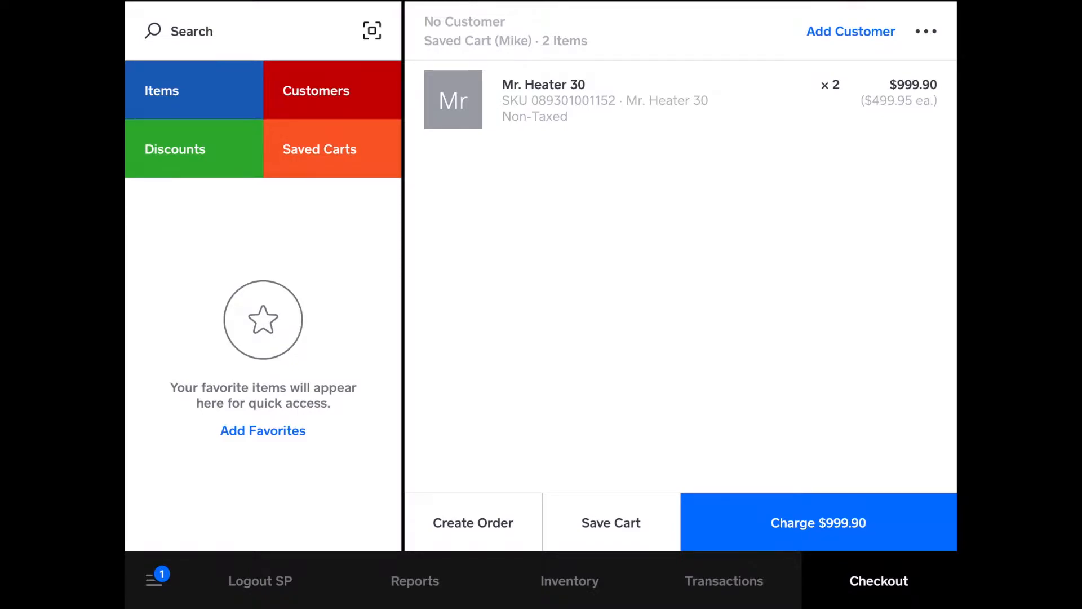
left_click(850, 31)
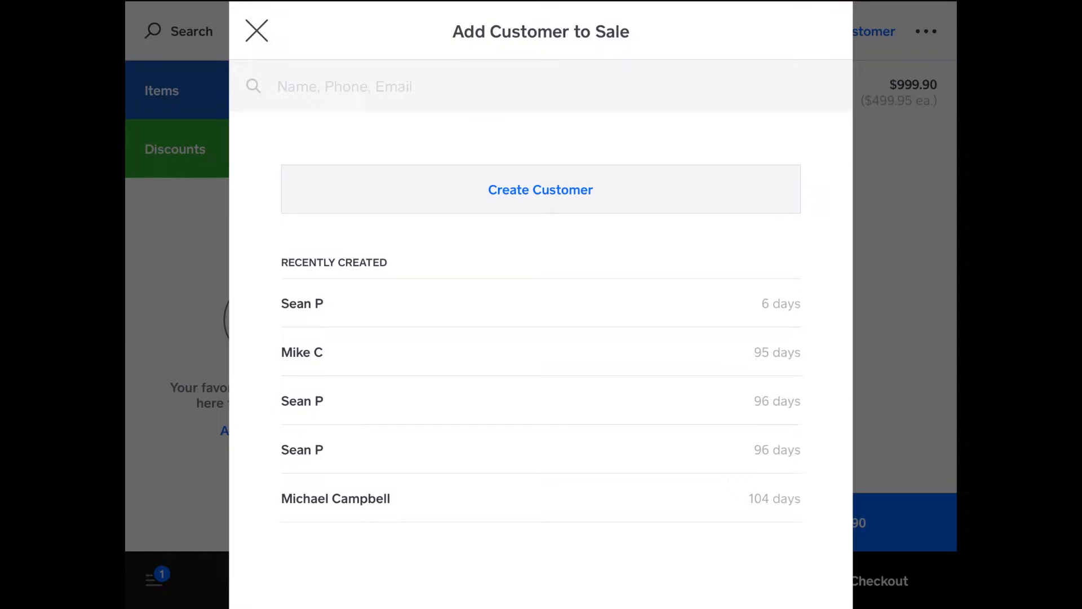
left_click(540, 189)
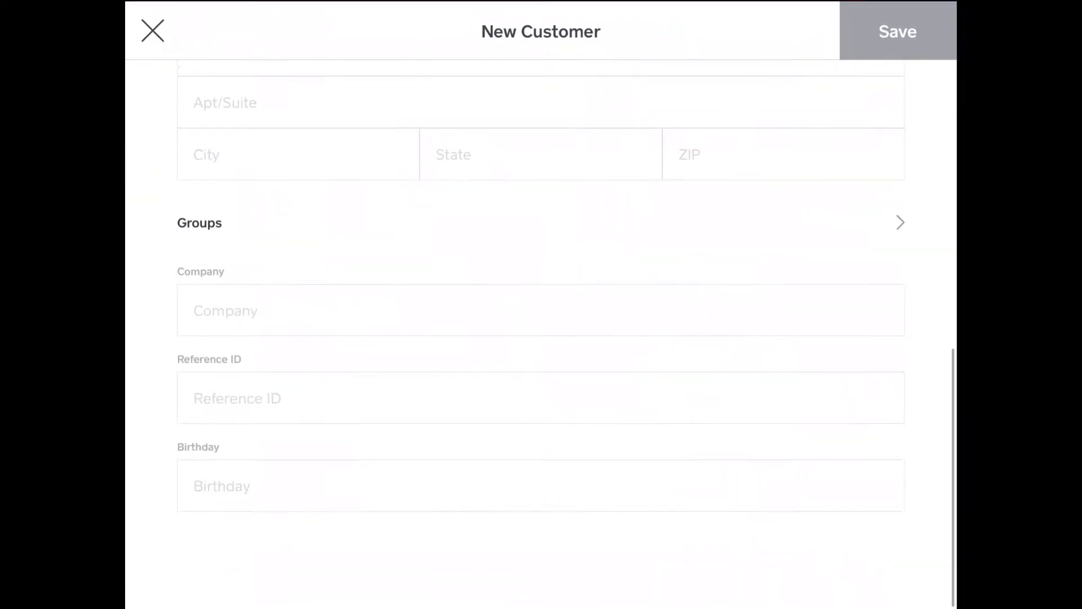
left_click(151, 30)
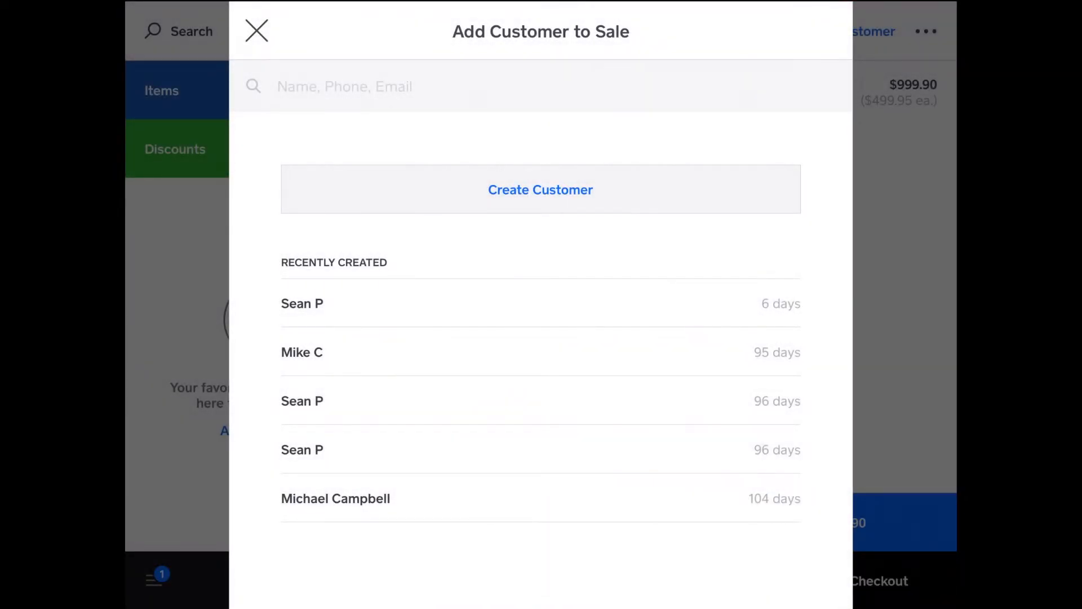
left_click(301, 352)
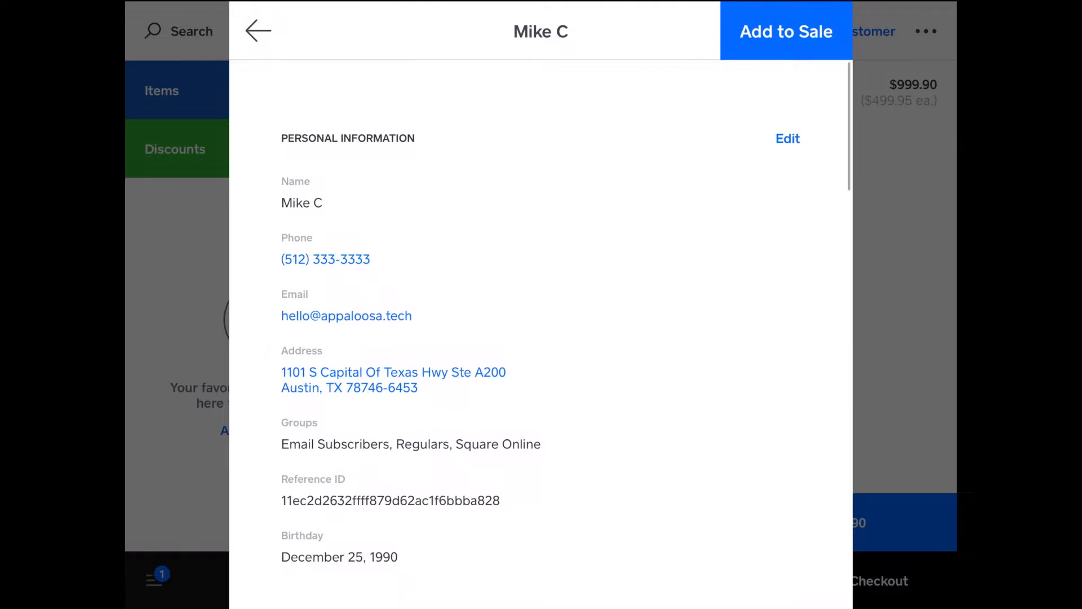
left_click(785, 31)
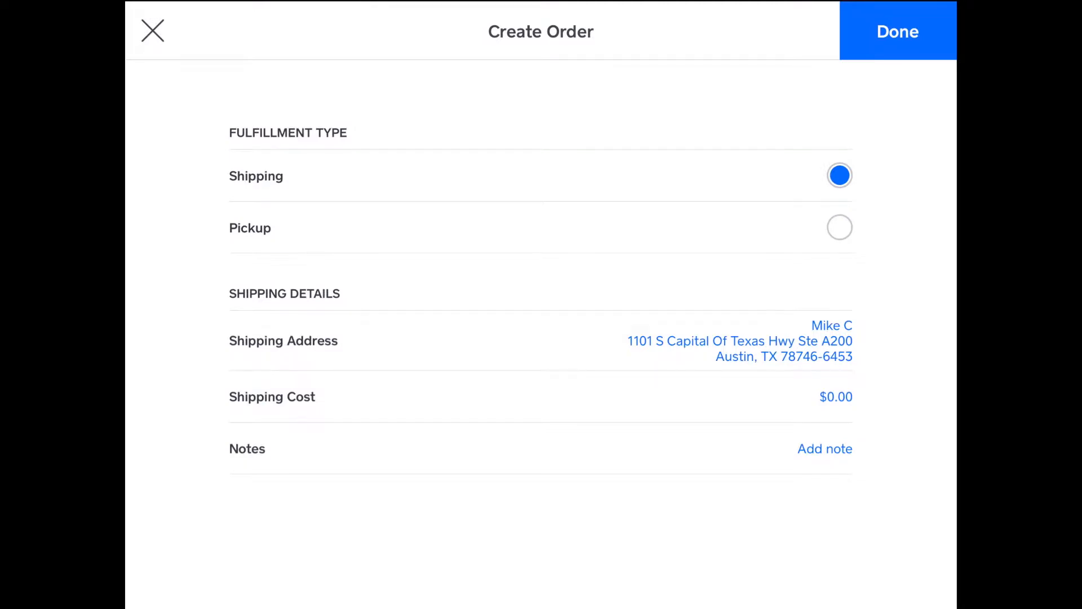
Switch fulfillment to Pickup and back to Shipping, then enter a $100.00 shipping cost
left_click(839, 227)
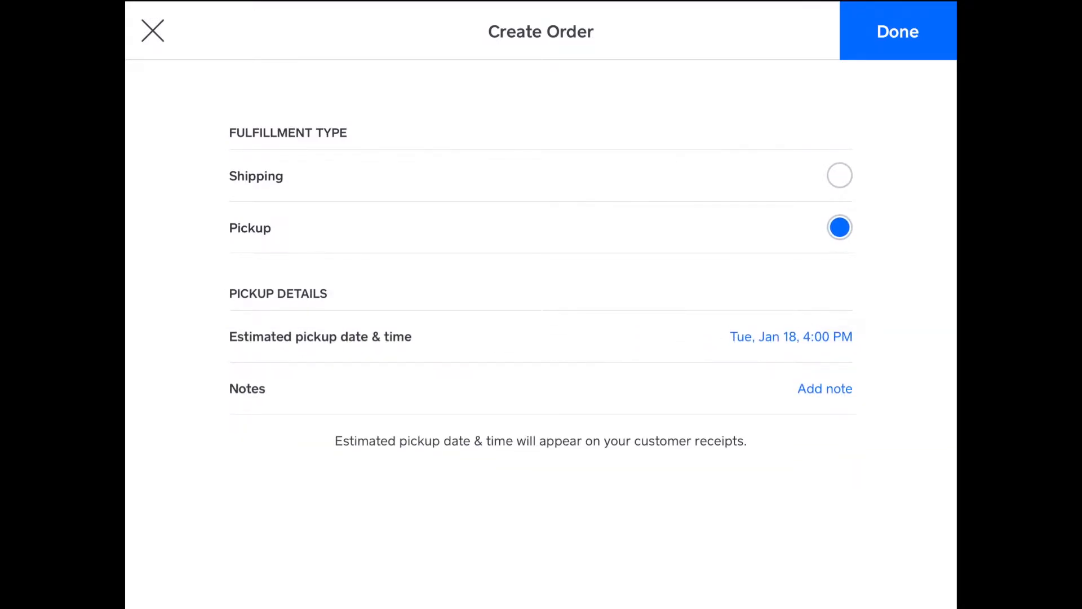
left_click(791, 337)
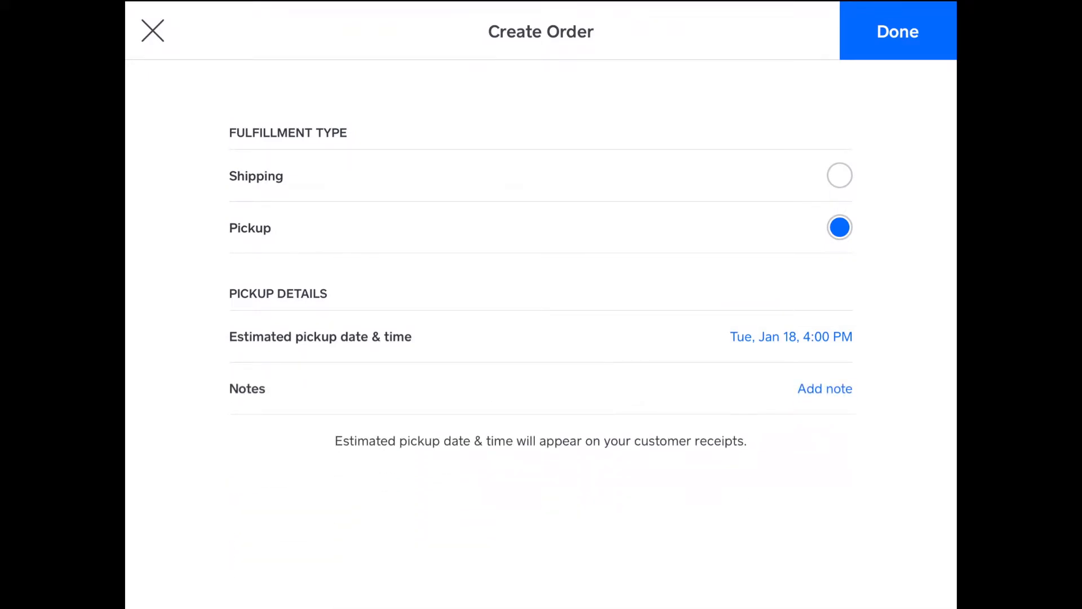
left_click(839, 175)
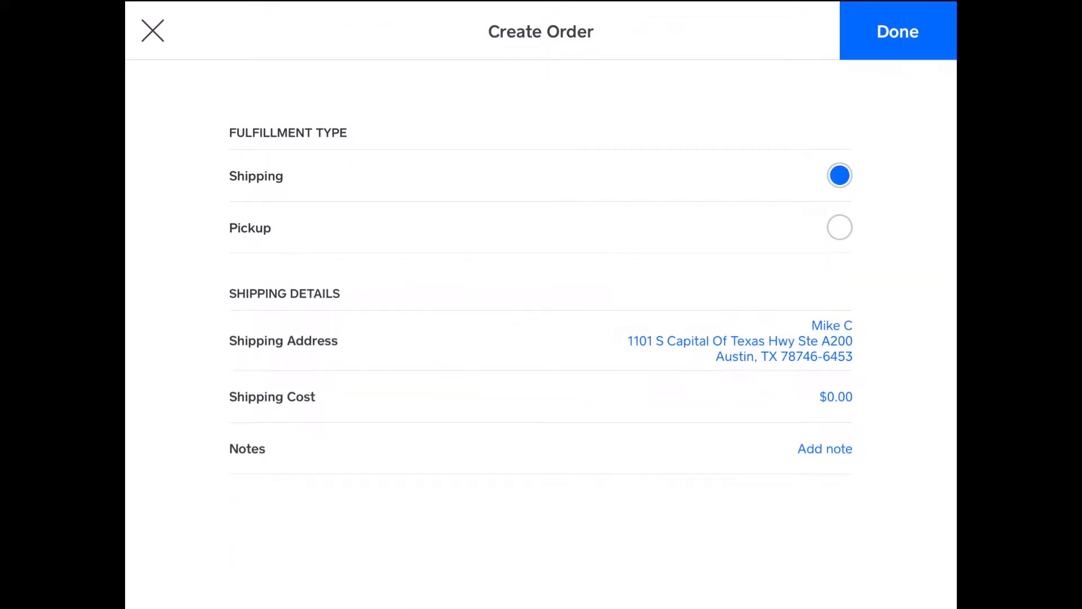
left_click(835, 396)
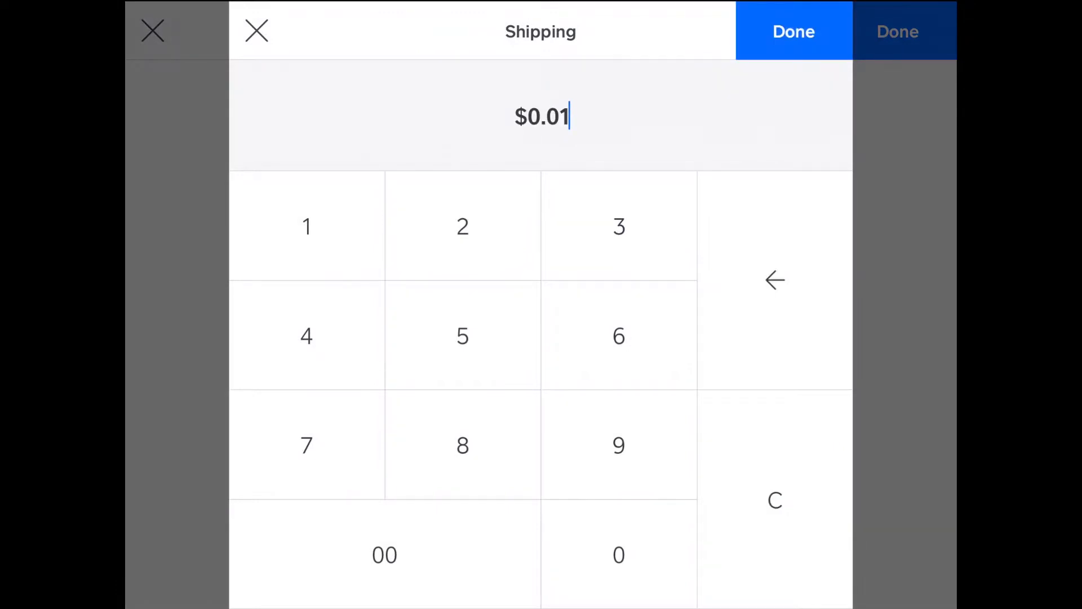
left_click(793, 31)
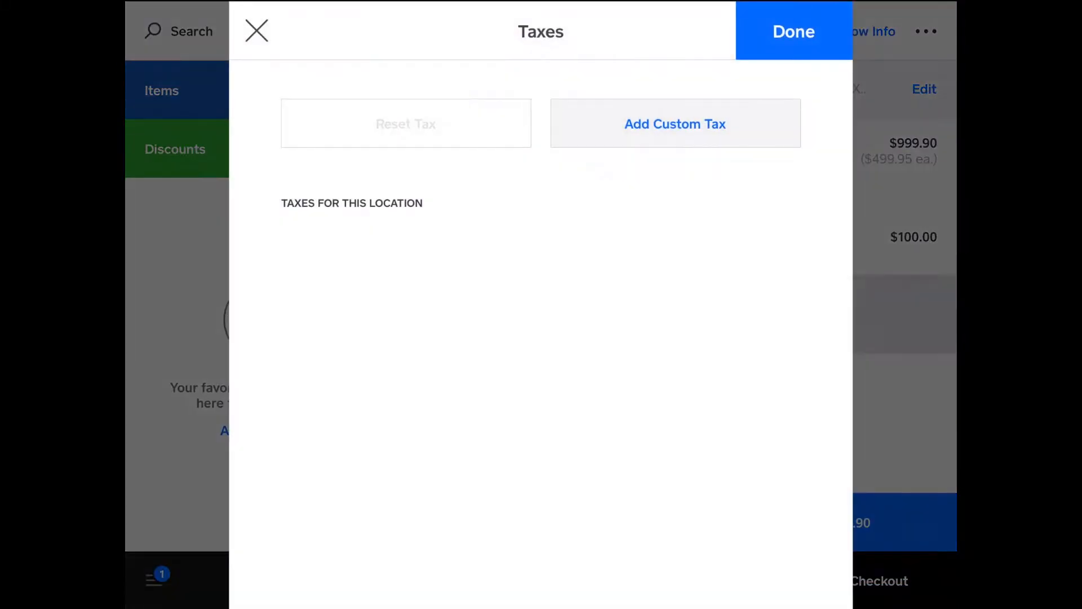
Create and apply a custom 8.25% Sales Tax (Austin, TX 78746-6453)
left_click(674, 123)
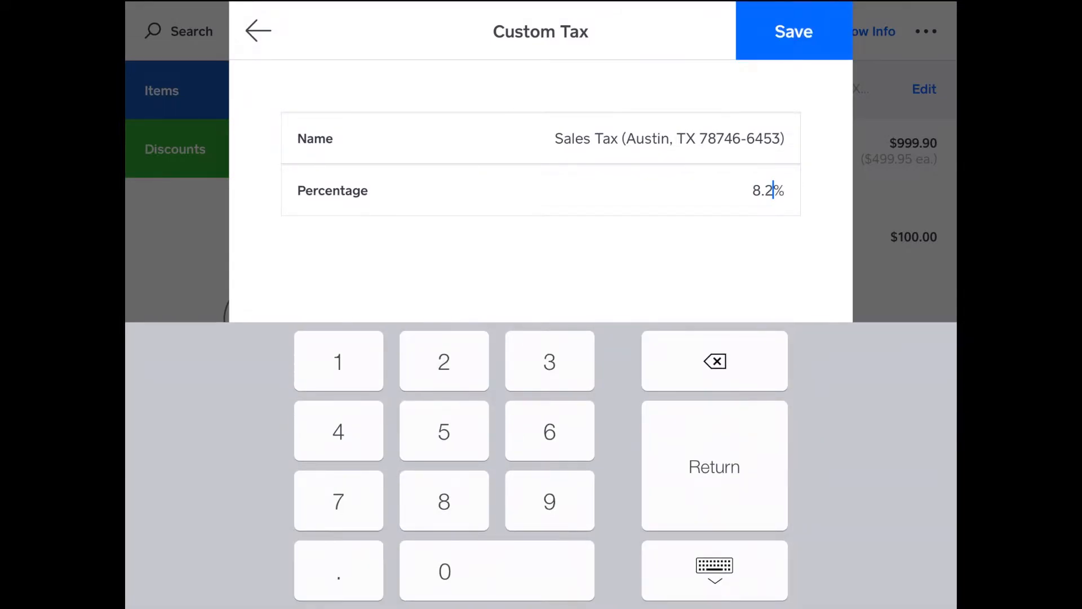
left_click(793, 31)
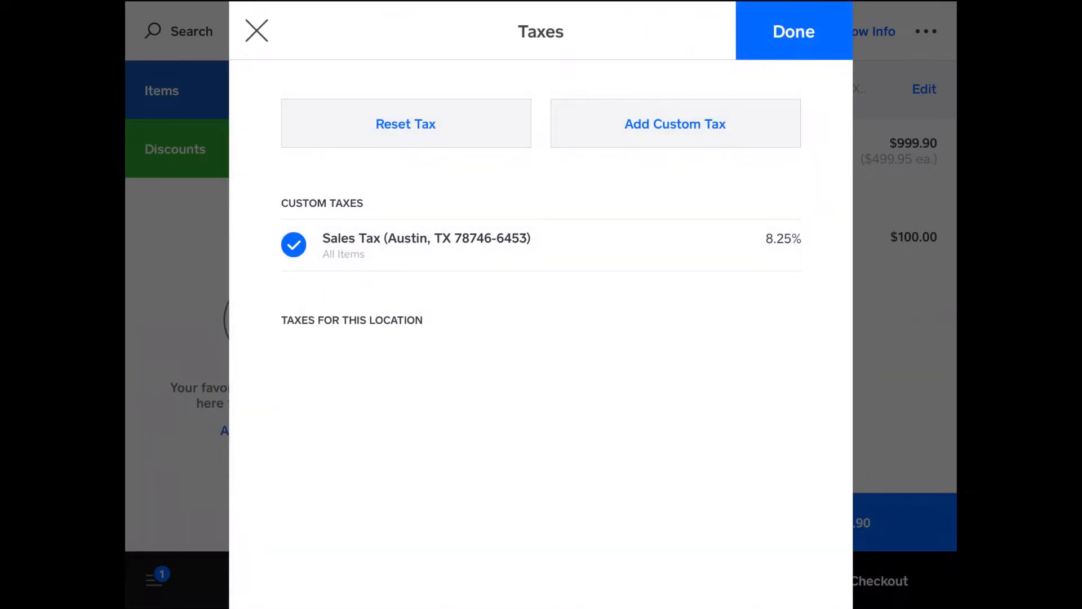
left_click(793, 32)
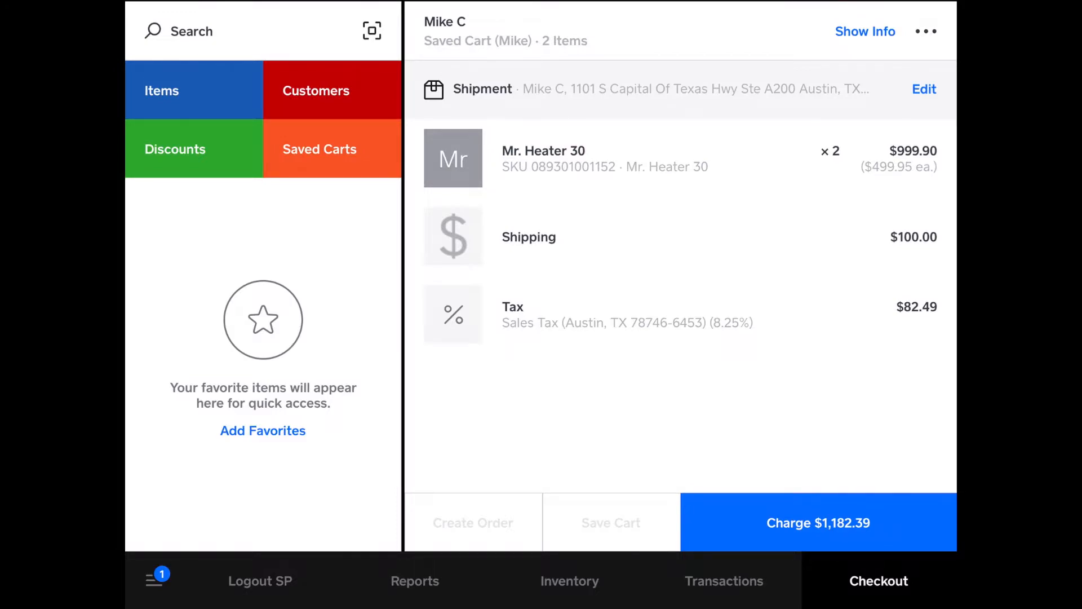
Start charging $1,182.39 and scroll to additional payment types such as Check
left_click(817, 523)
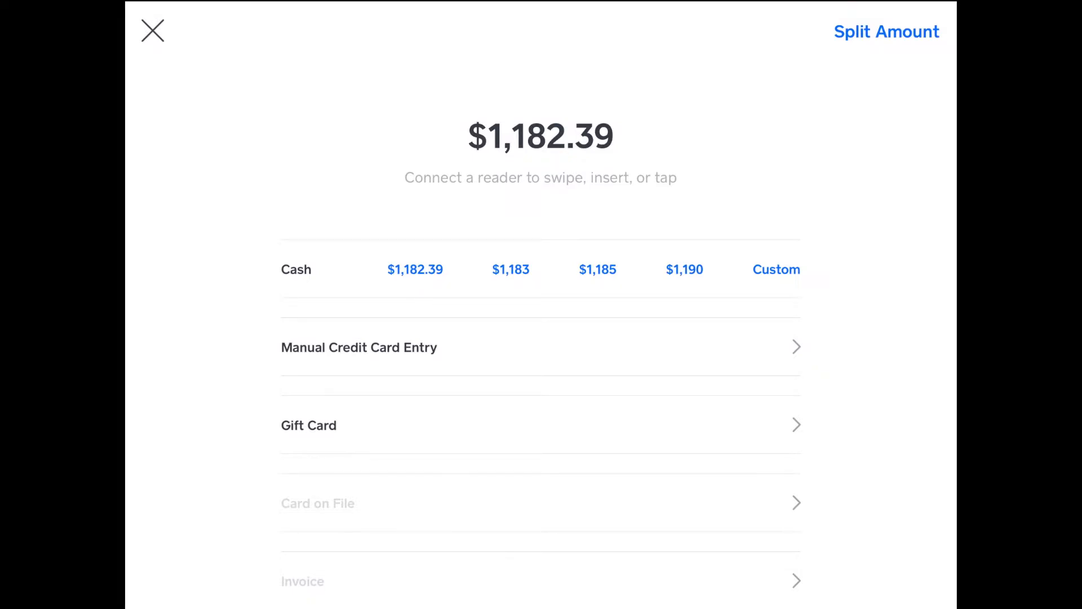
left_click(415, 270)
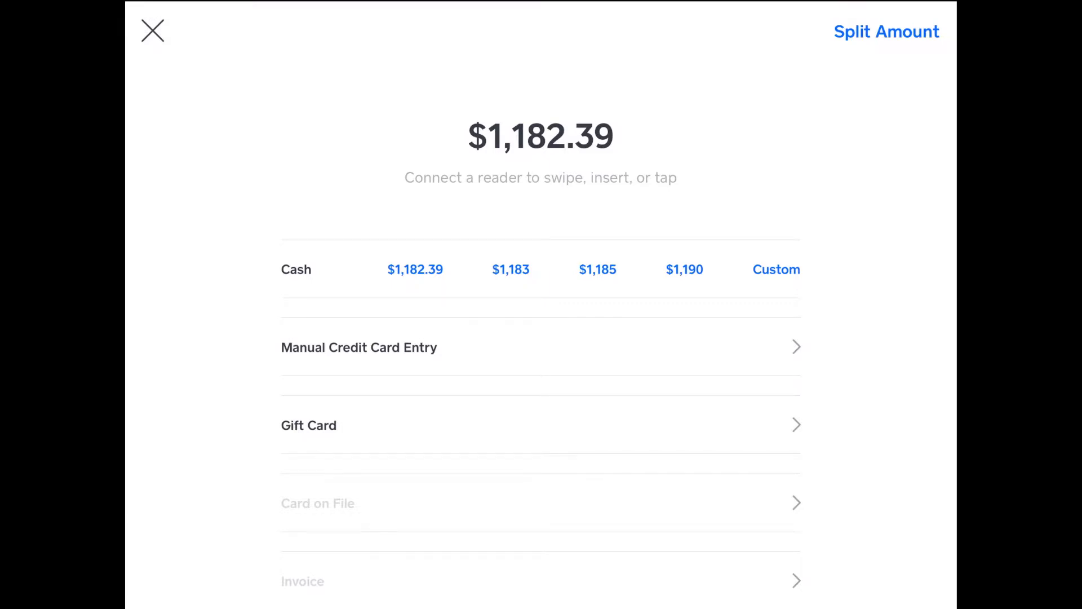
scroll("down", 3)
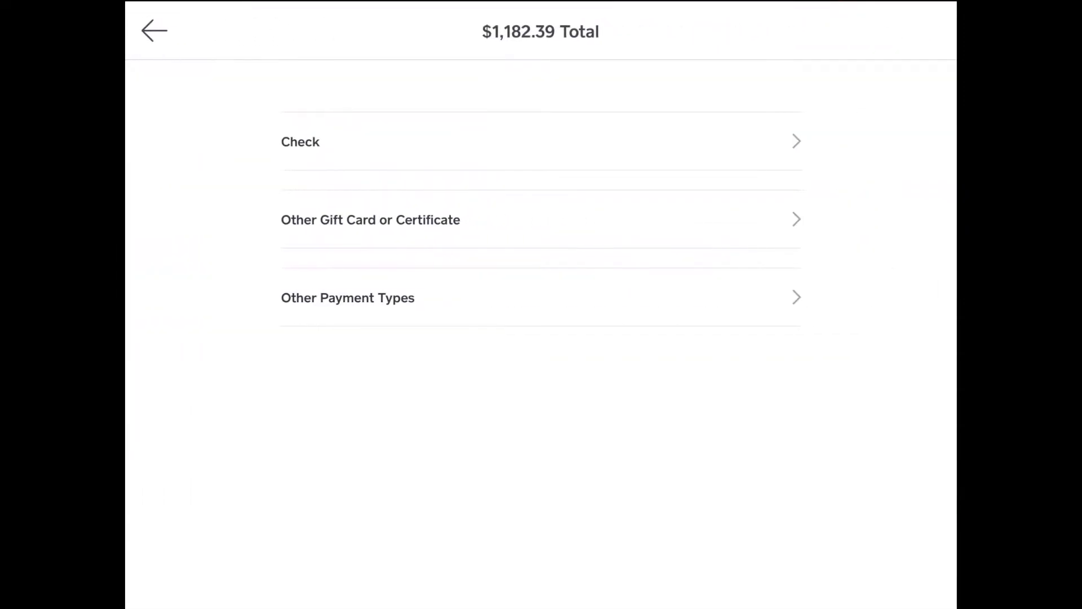
Record an Other payment with a test note, answering the receipt and email order-update prompts
left_click(348, 298)
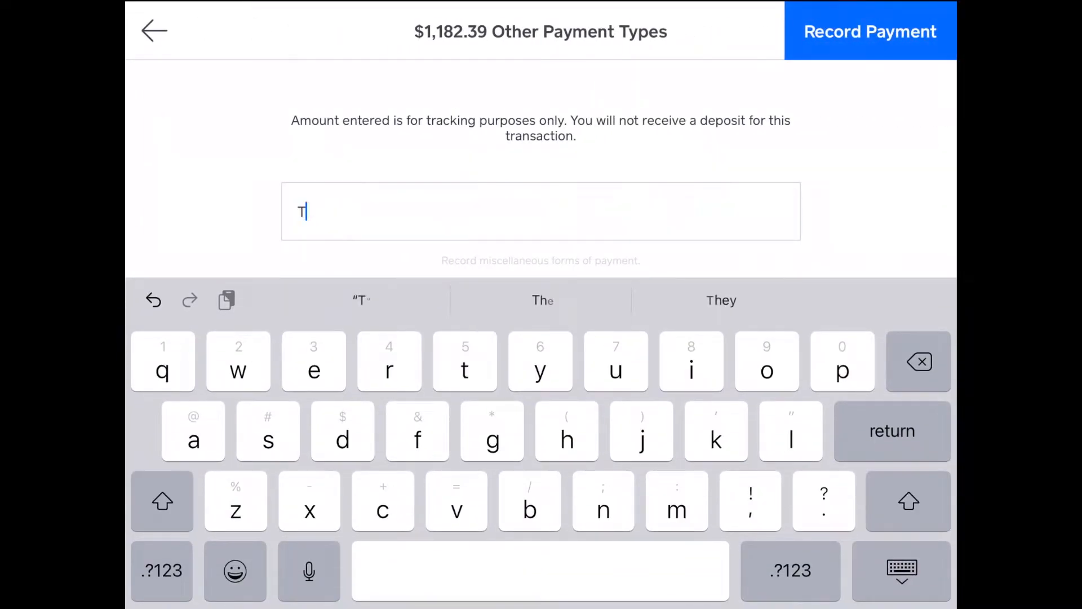
type("est")
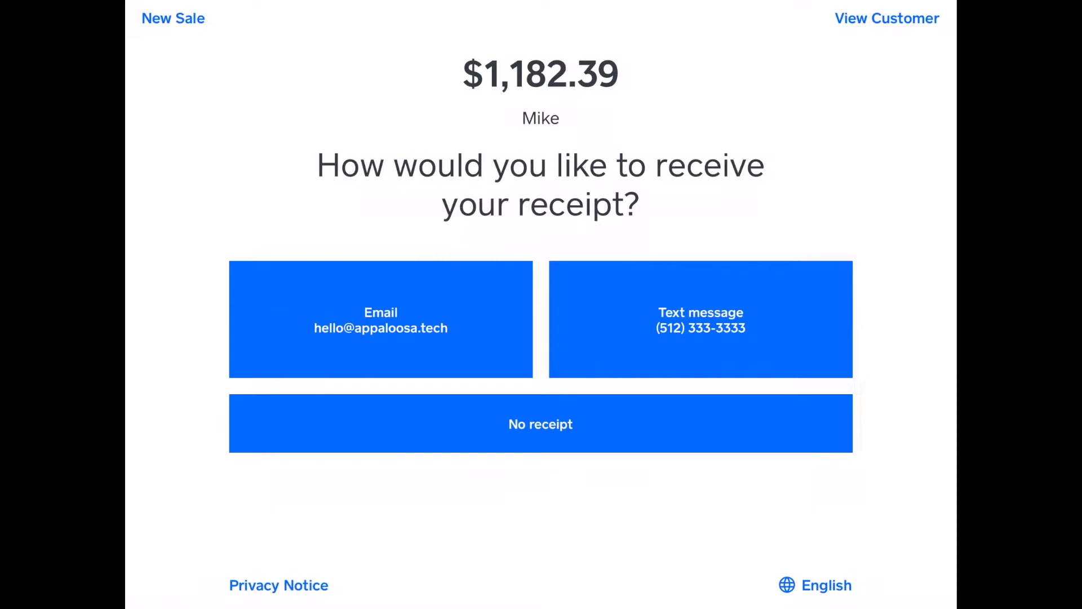
left_click(381, 320)
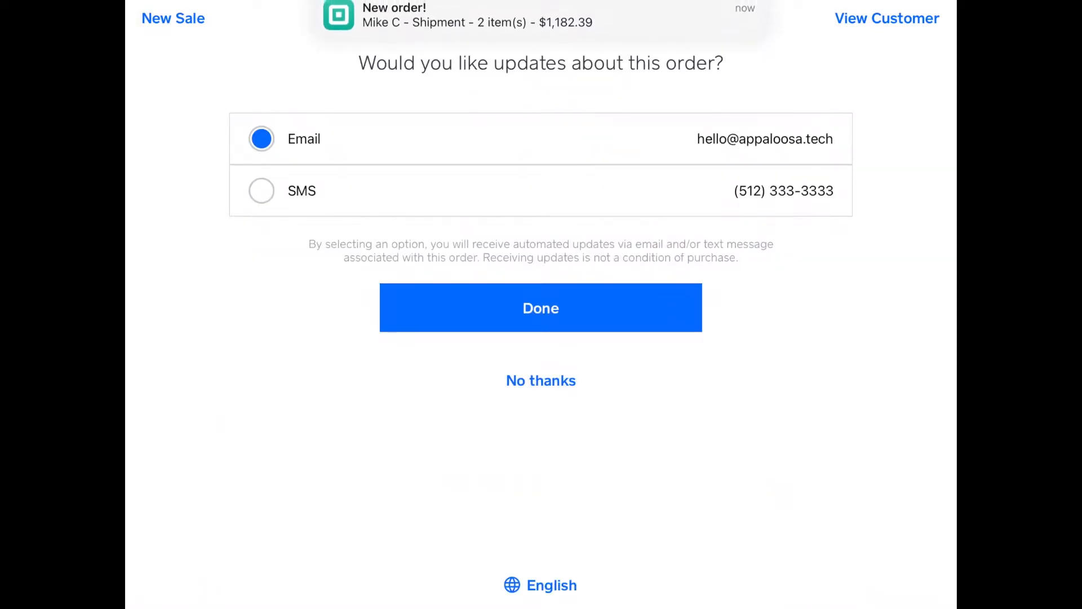
left_click(540, 307)
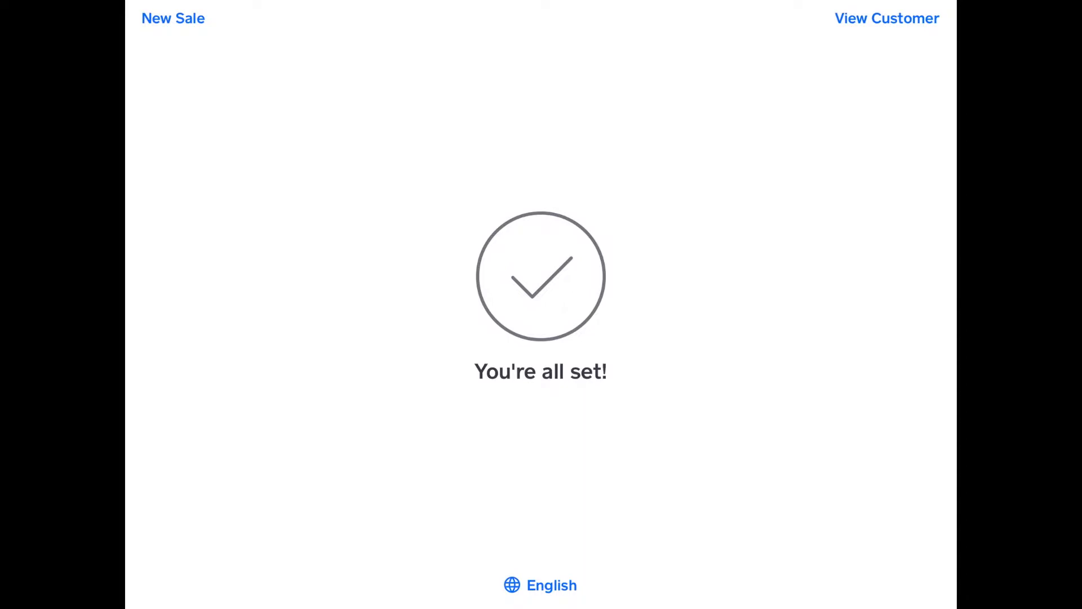
Scan two Mr. Heater 30 units ($999.90) into a new sale and open the item's details
left_click(173, 18)
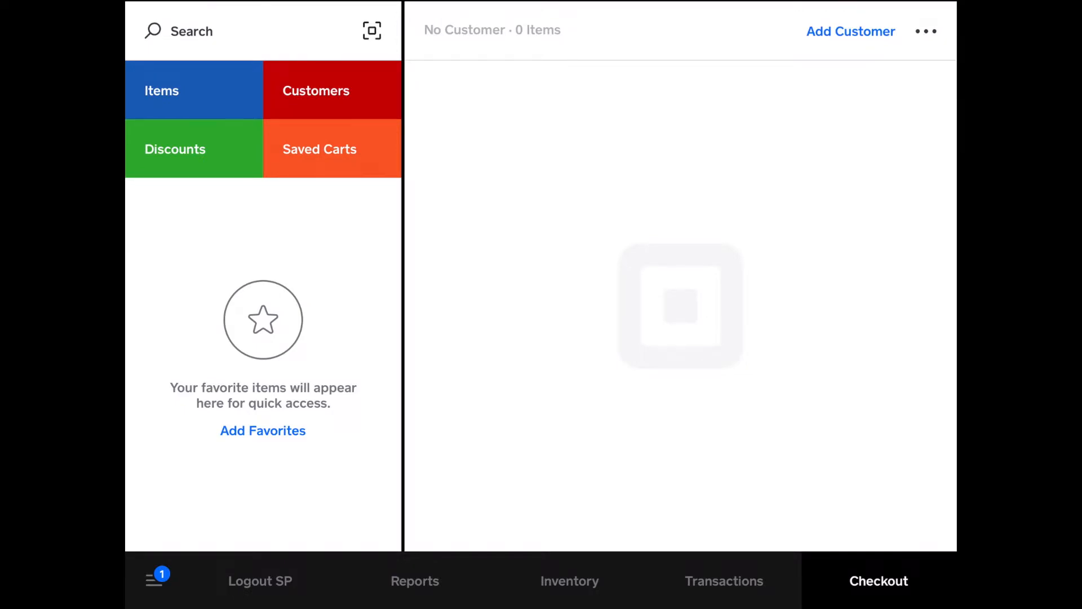
left_click(371, 30)
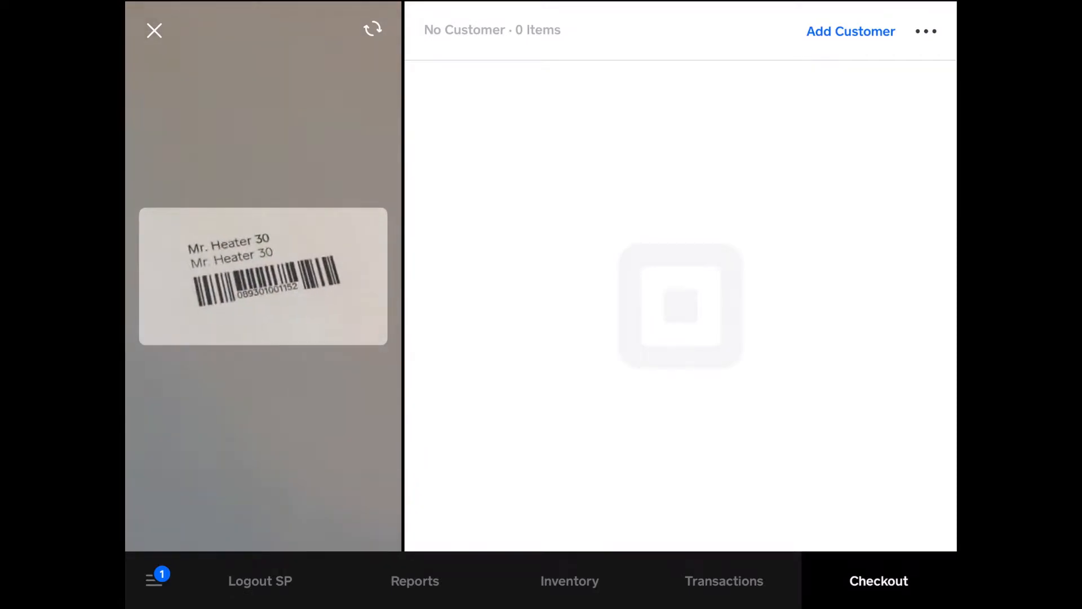
left_click(263, 277)
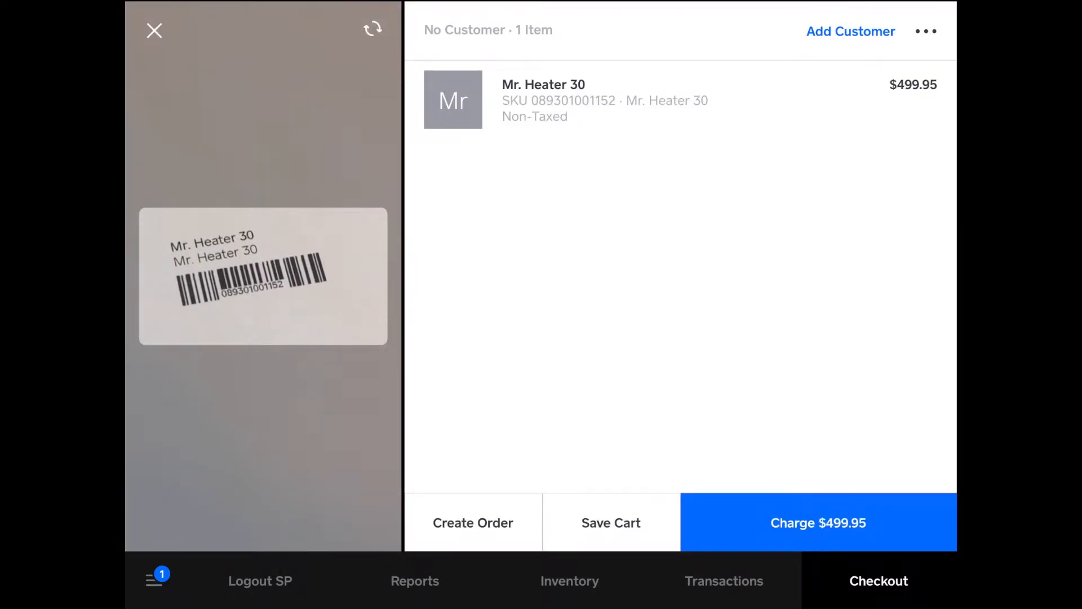
left_click(262, 276)
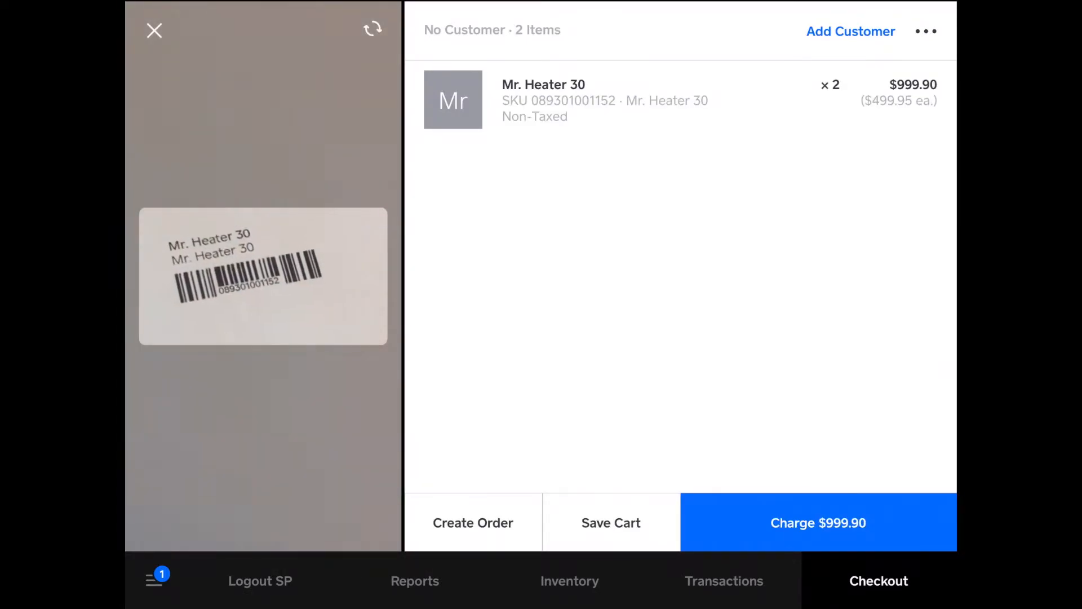
left_click(153, 31)
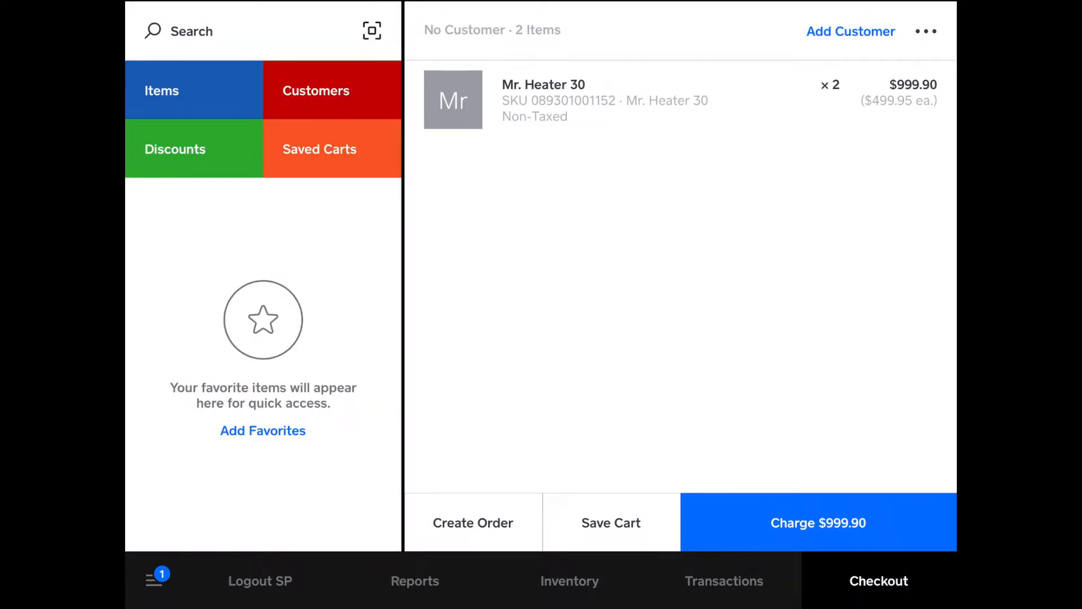
left_click(604, 101)
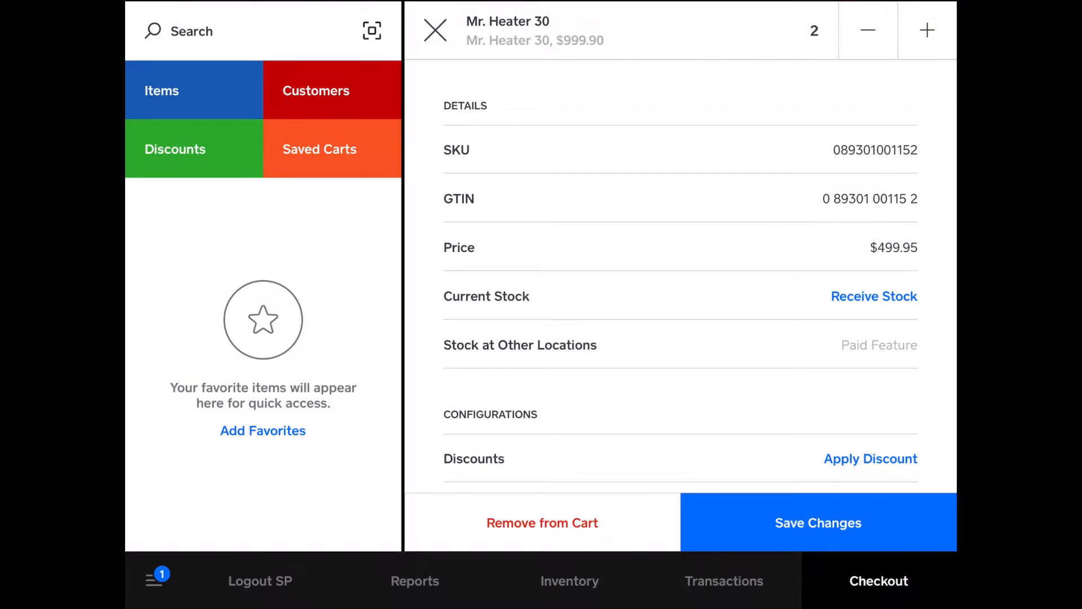
left_click(315, 90)
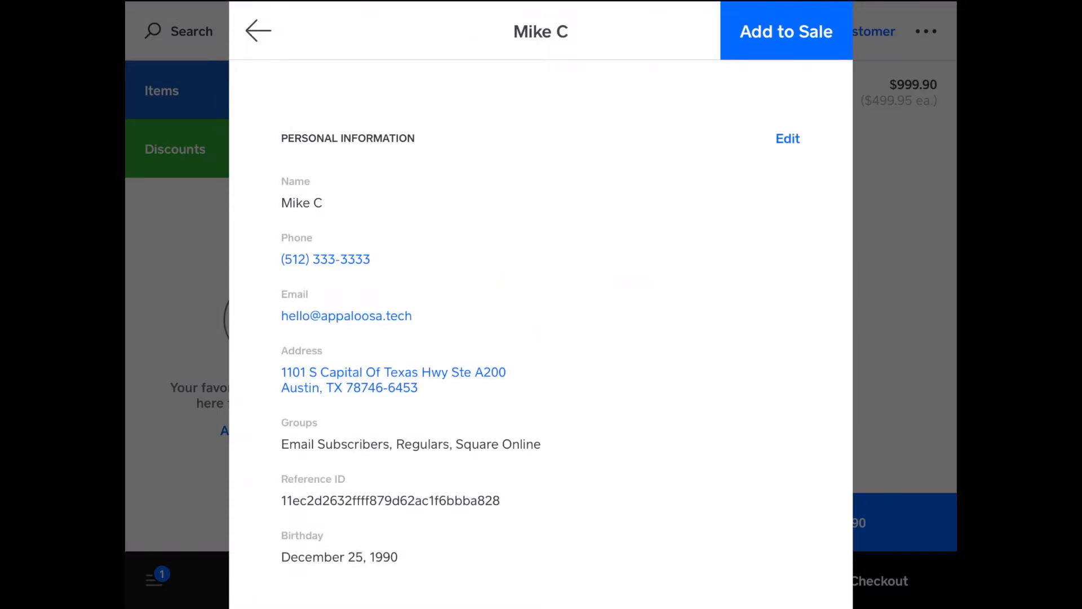
left_click(785, 31)
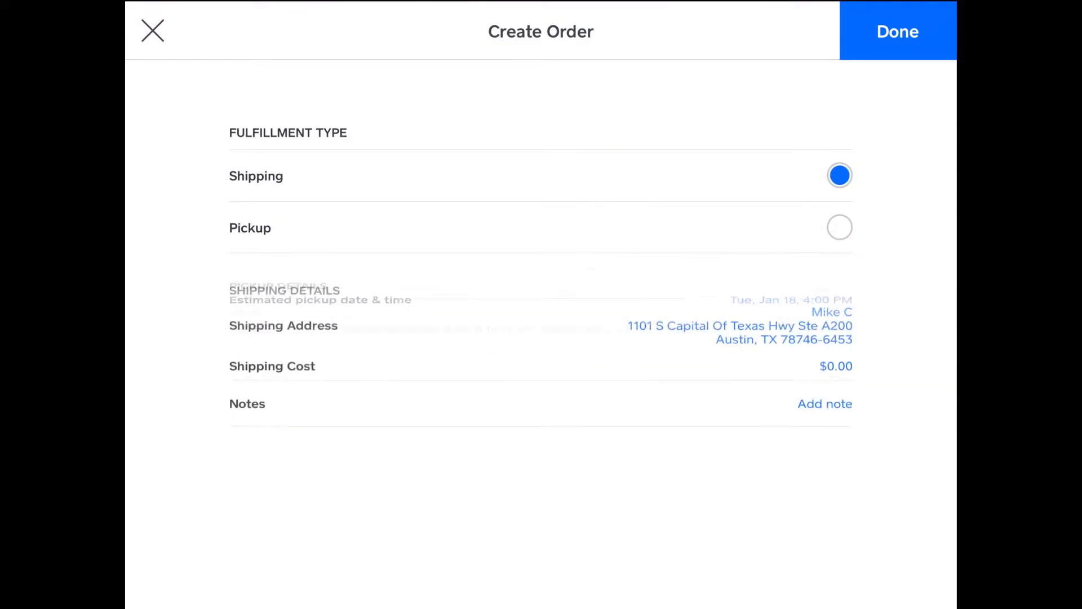
left_click(836, 366)
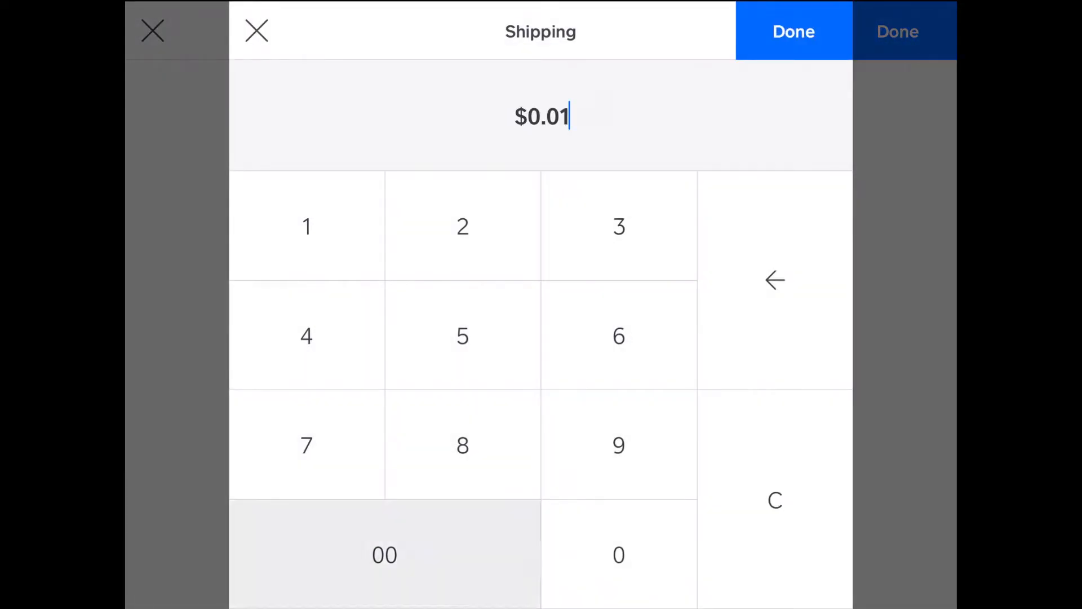
left_click(793, 31)
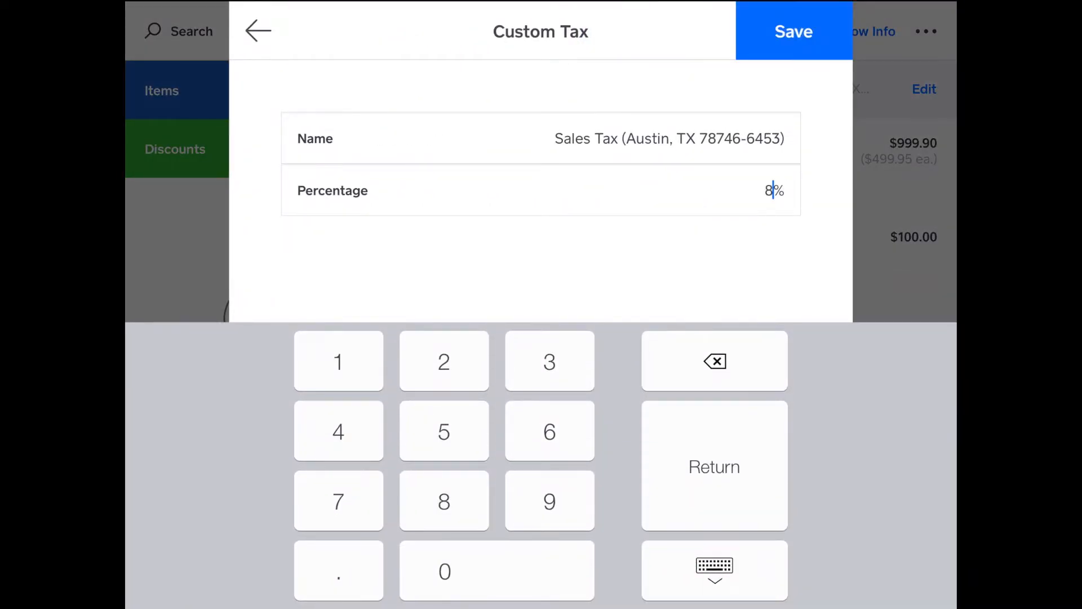
left_click(792, 31)
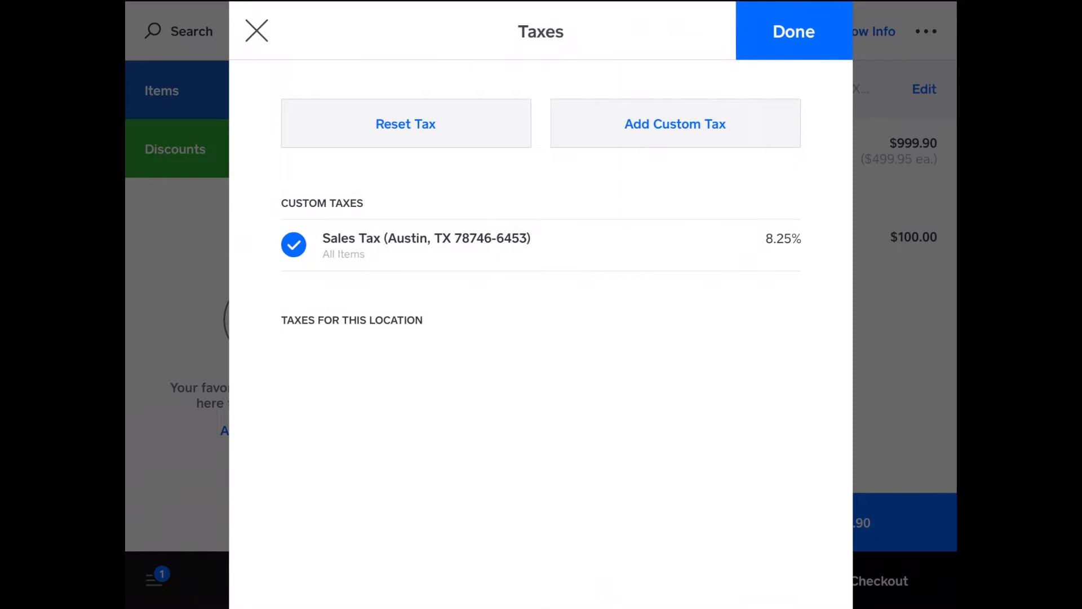
left_click(793, 31)
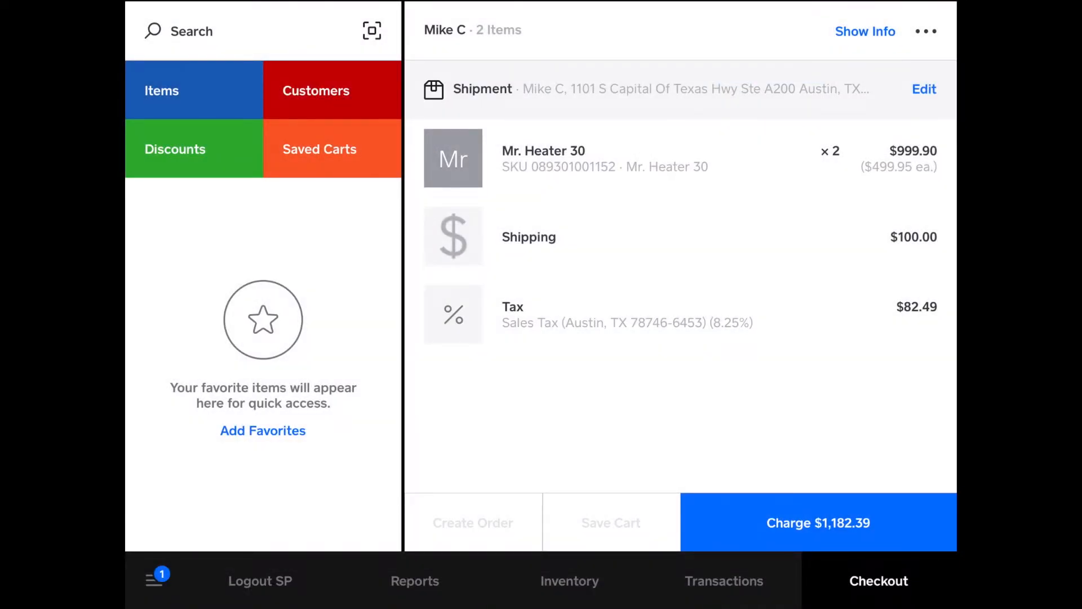
left_click(818, 523)
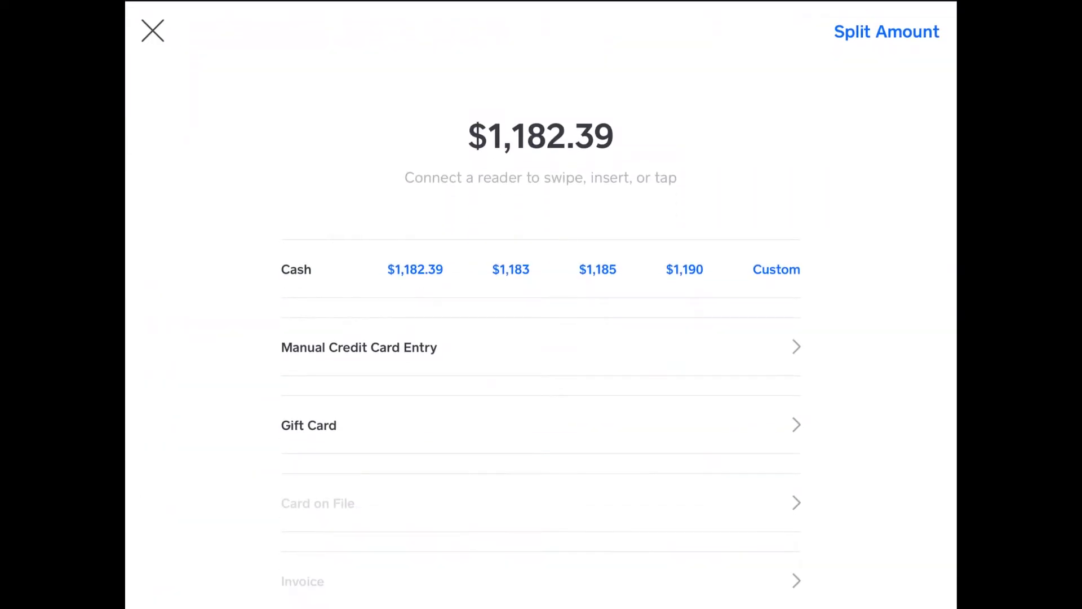
scroll("down", 3)
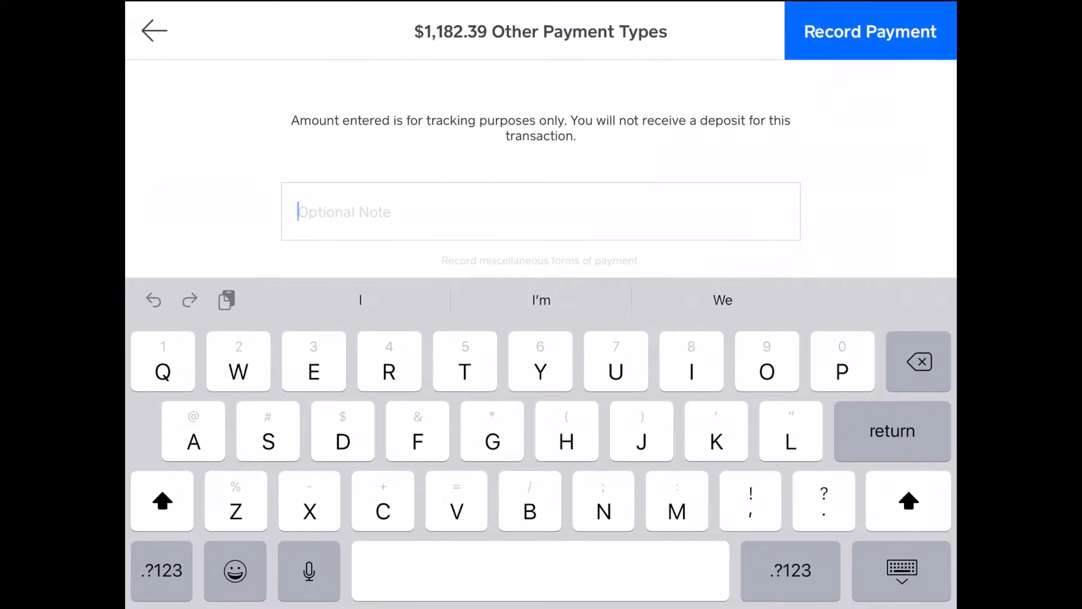
type("Mike")
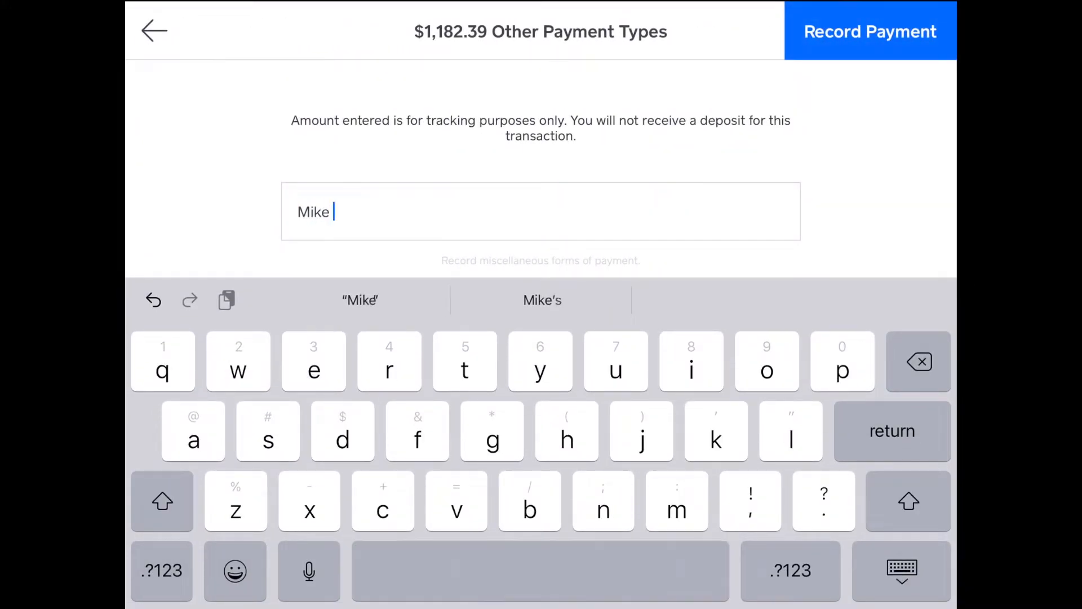
left_click(162, 501)
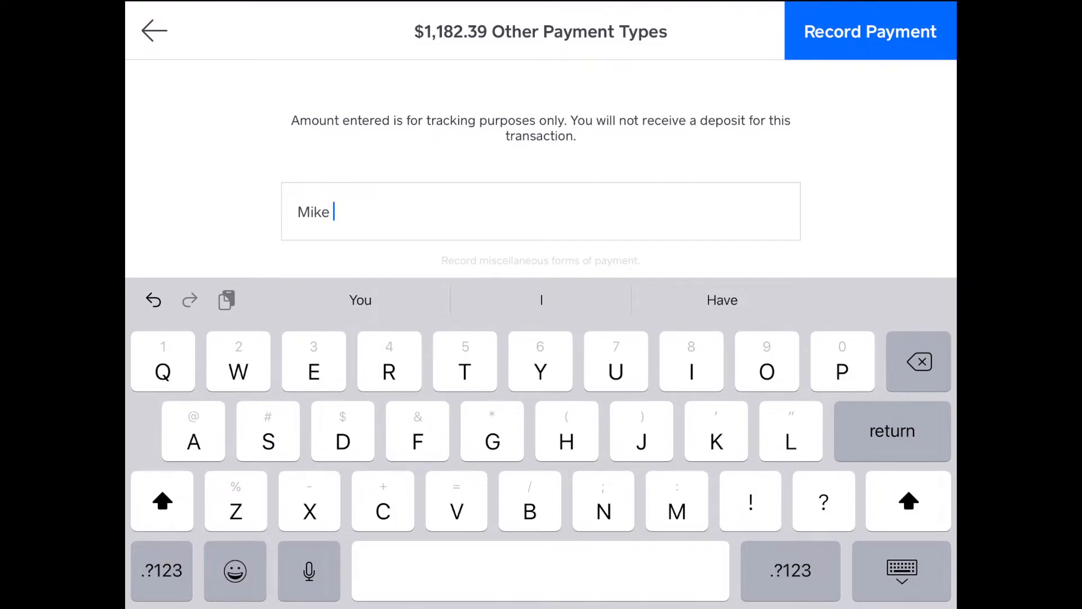
type("C Pay")
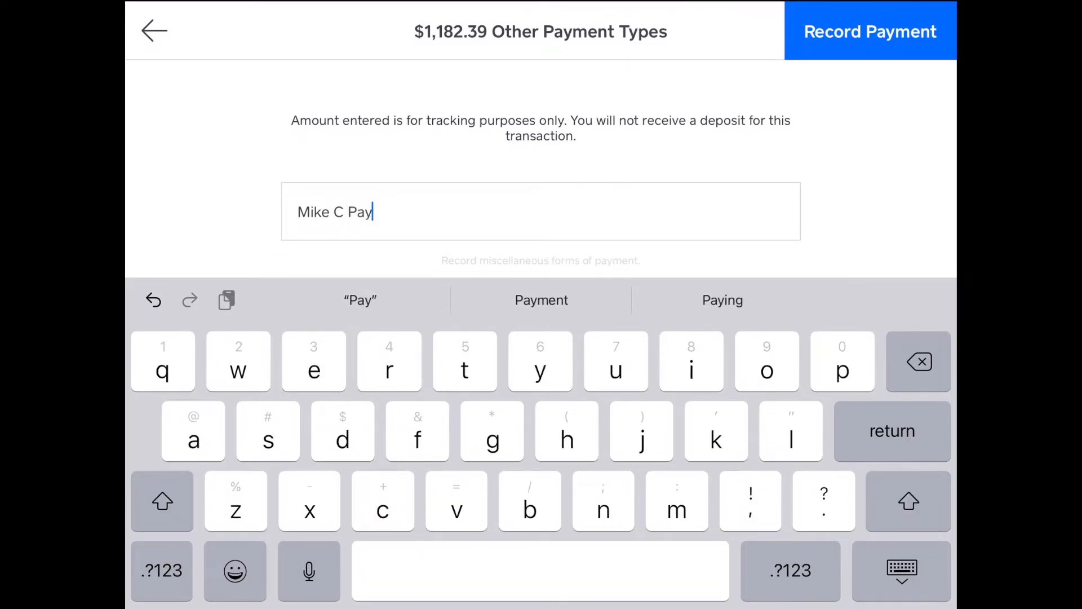
type("ment Pla")
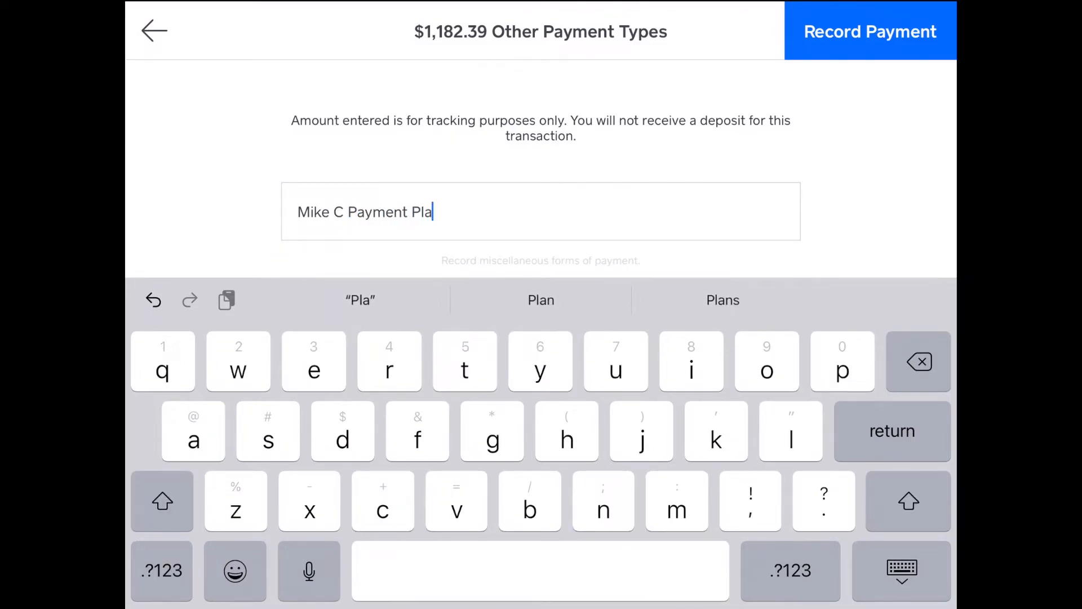
type("n")
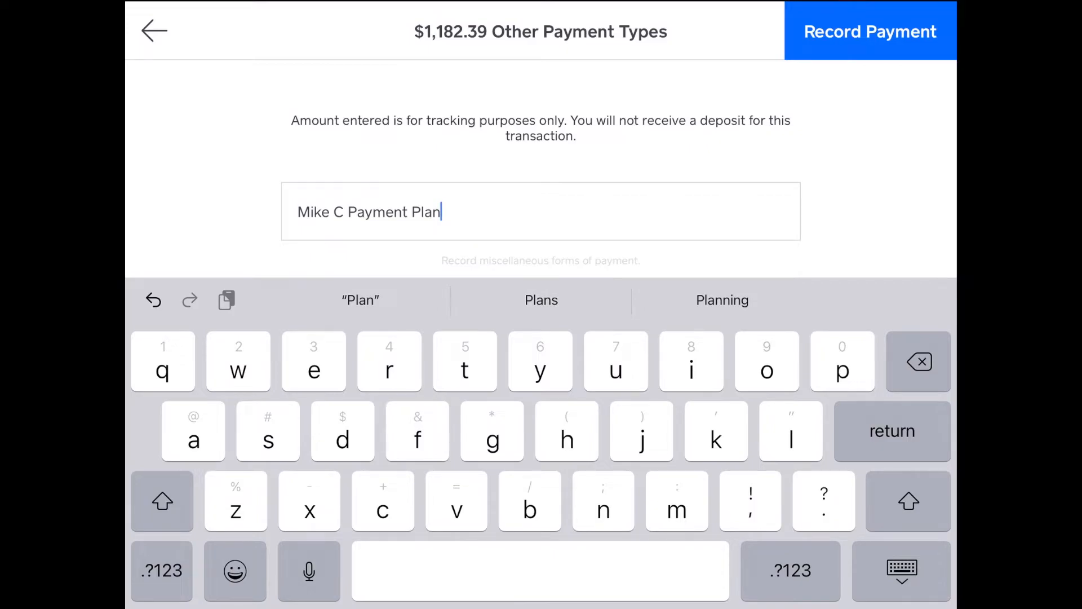
left_click(869, 31)
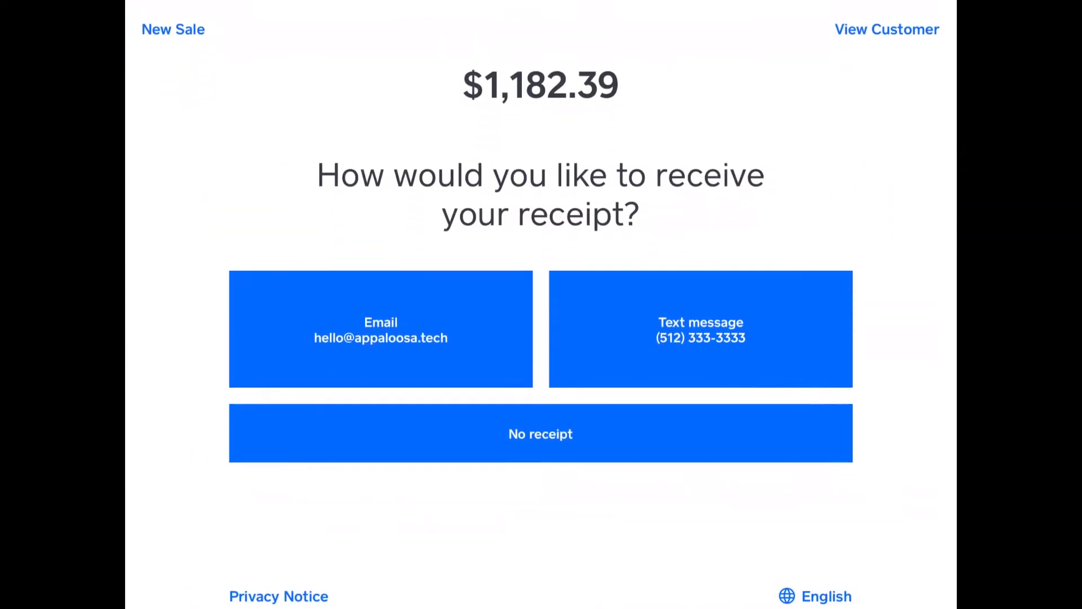
Dismiss the receipt and order-update prompts, then exit to the Square apps folder
left_click(381, 330)
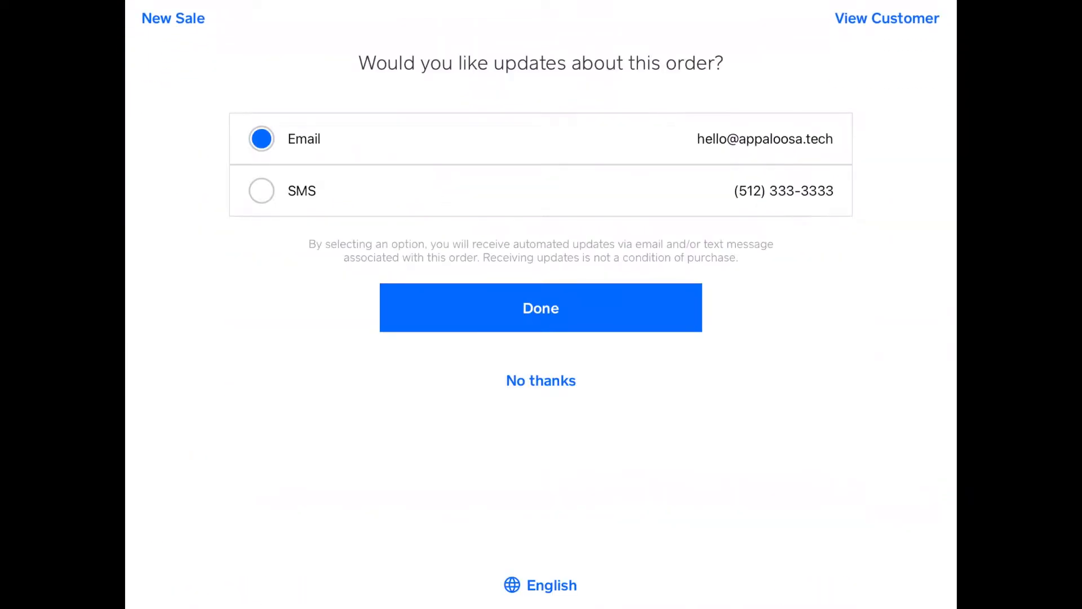
left_click(540, 307)
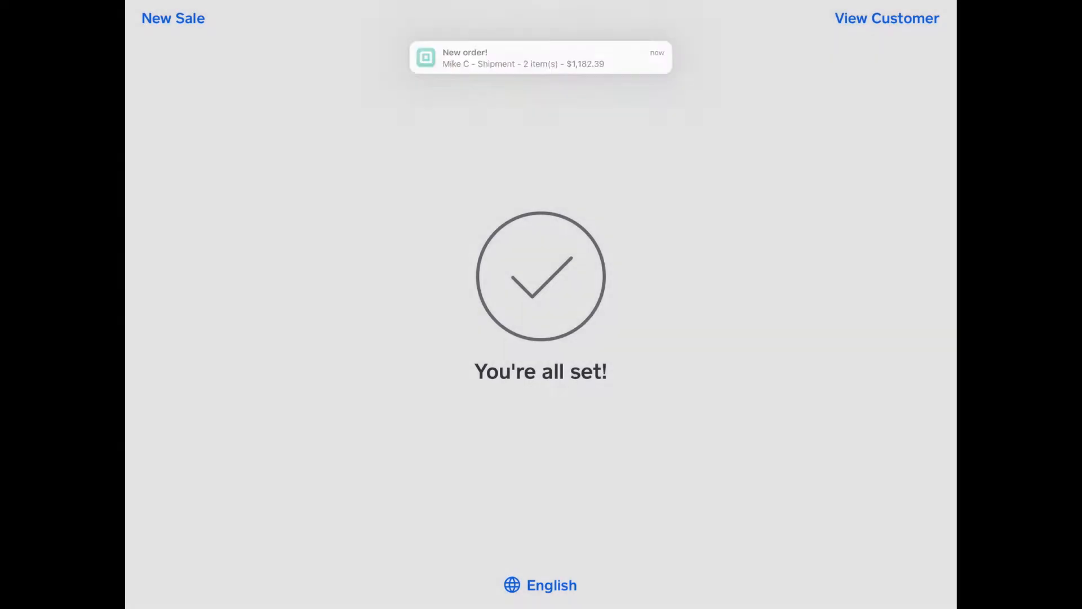
left_click(172, 18)
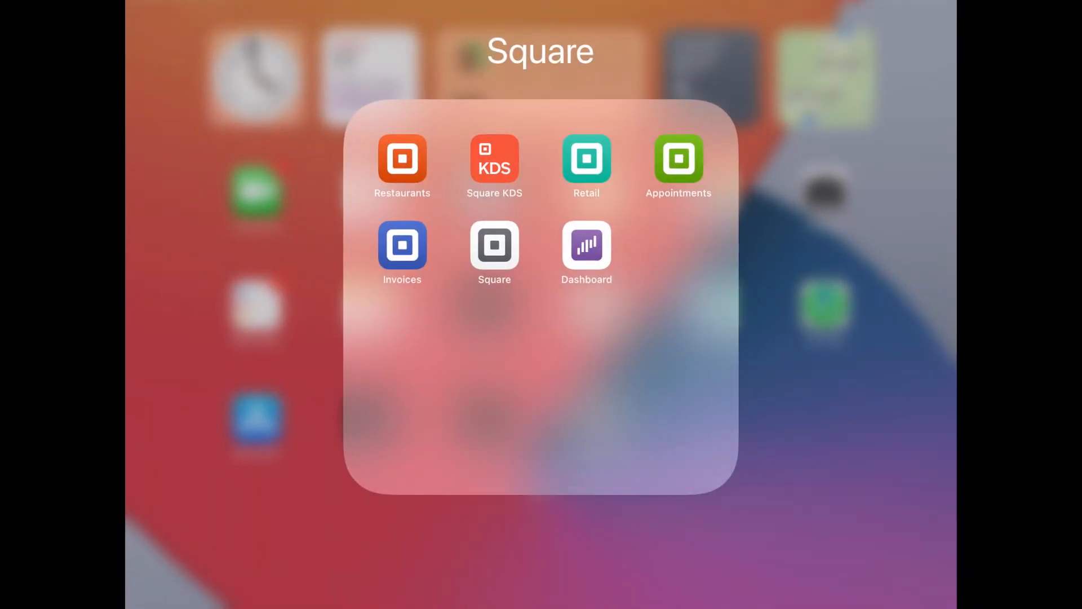
left_click(402, 246)
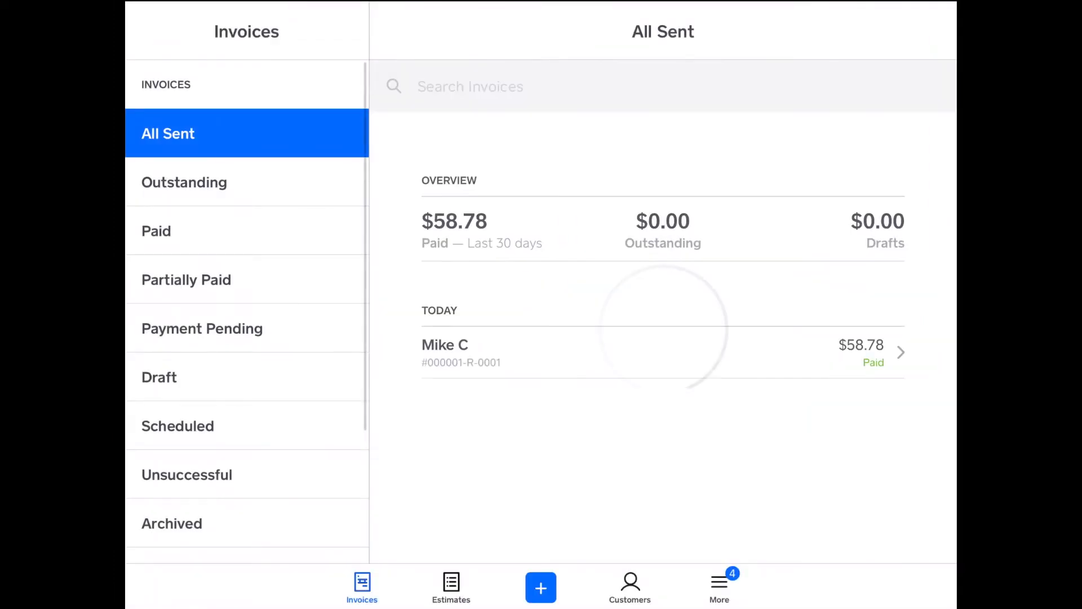
left_click(541, 587)
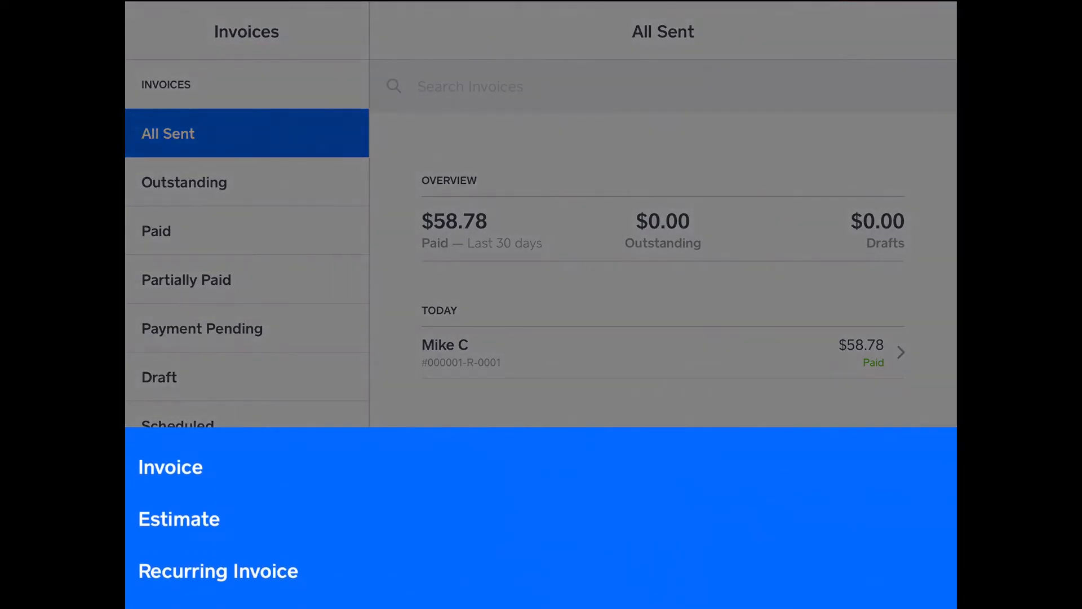
left_click(218, 571)
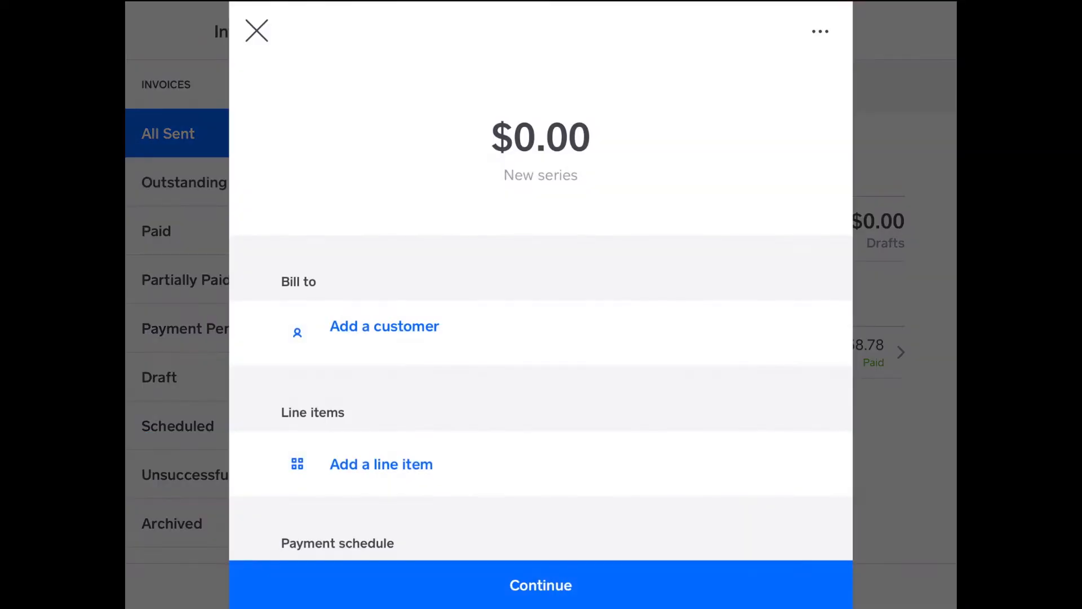
left_click(385, 325)
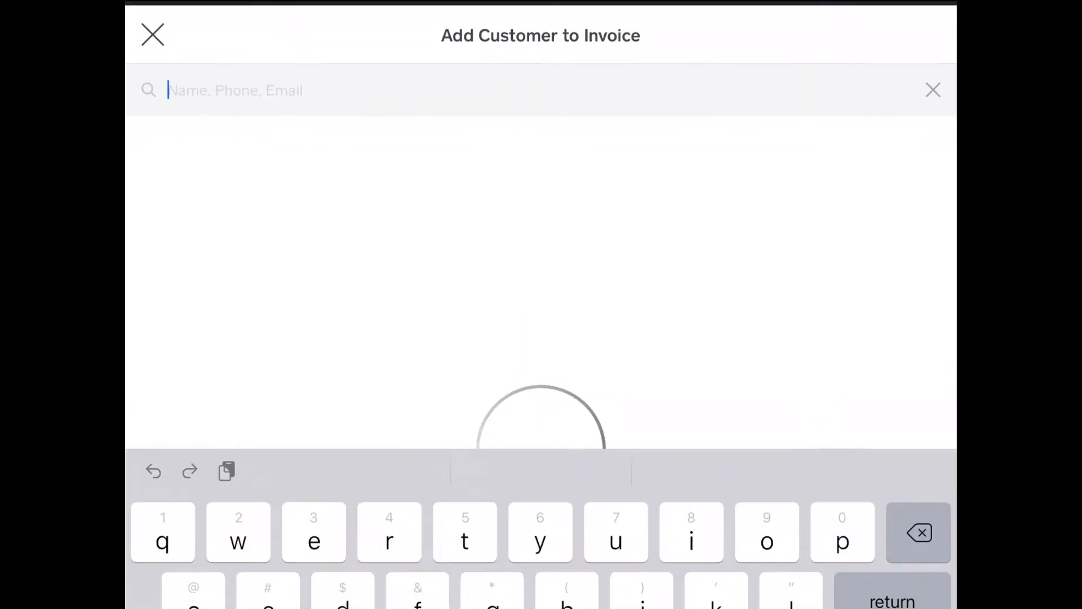
type("mike")
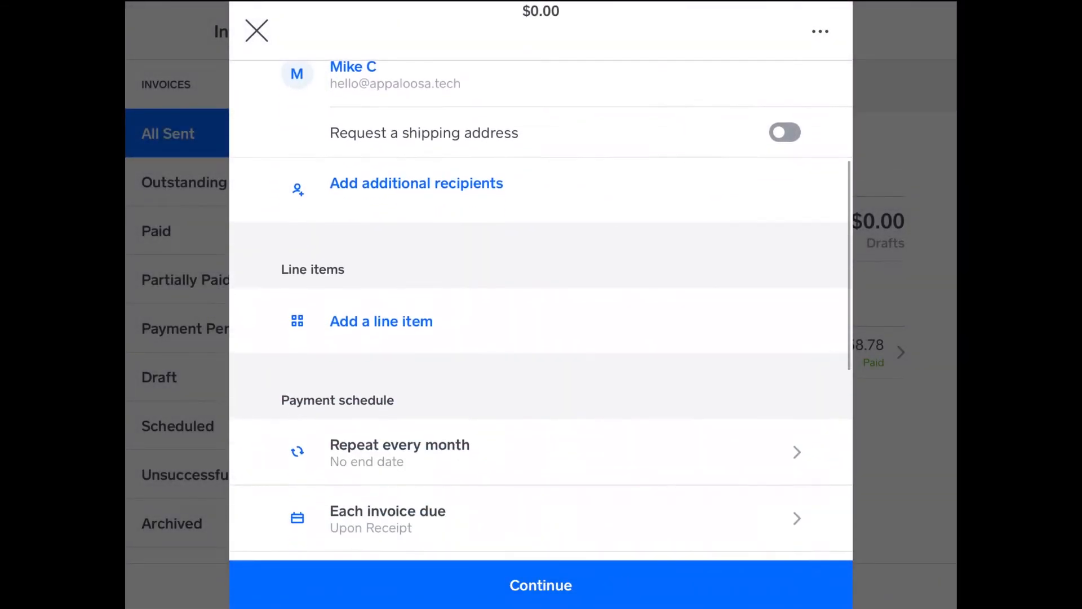
left_click(381, 321)
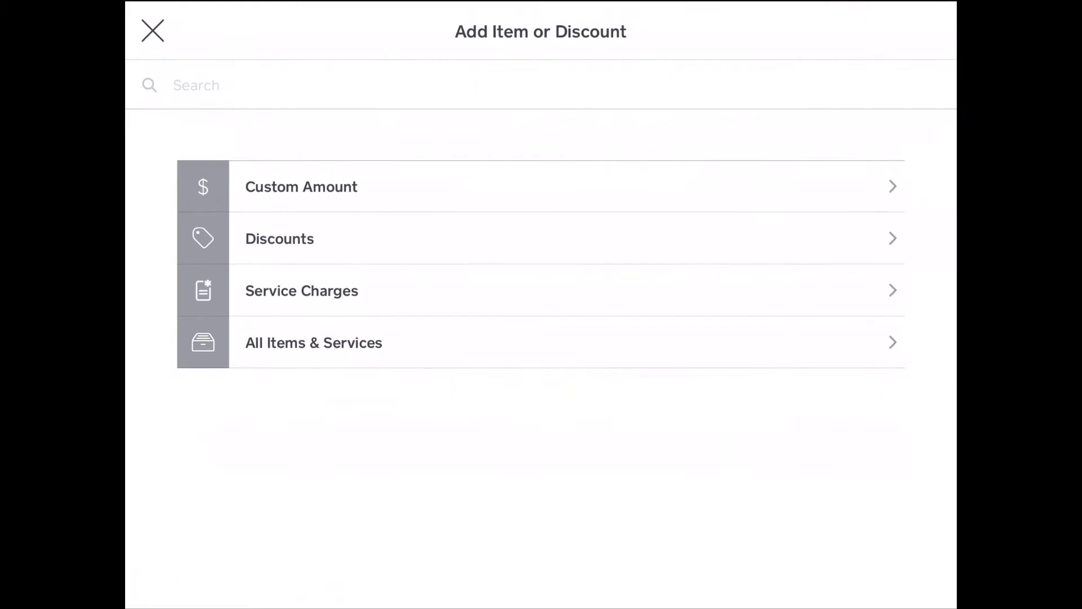
left_click(301, 186)
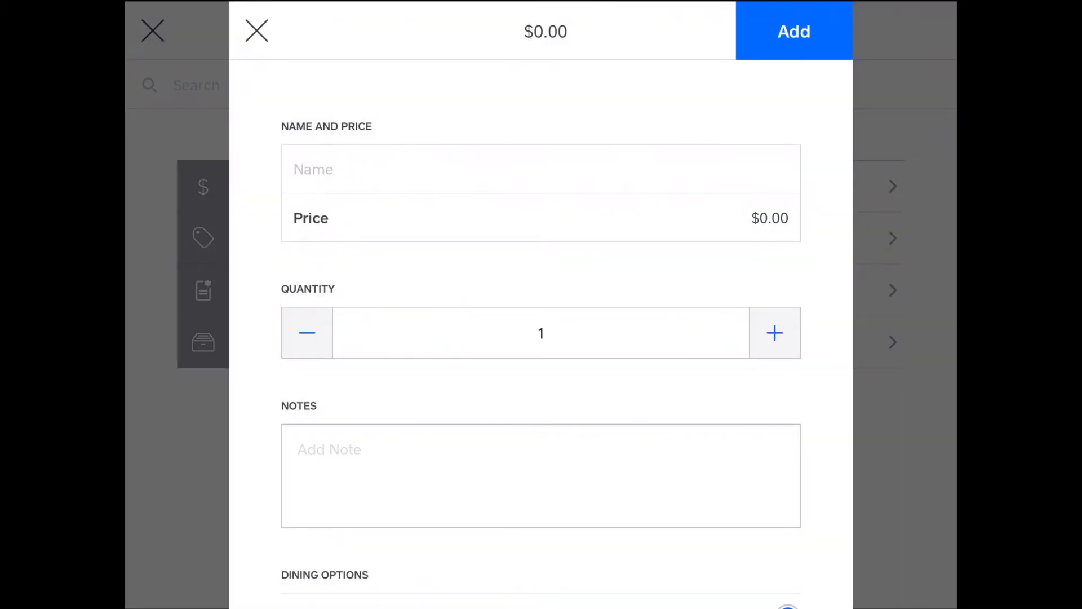
type("Mike")
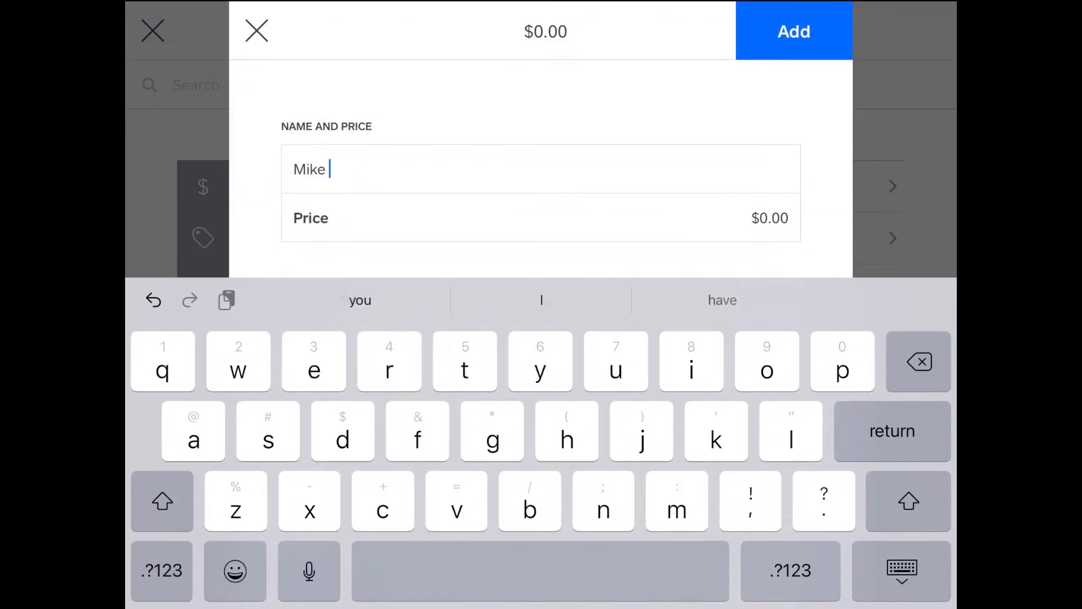
type("C P")
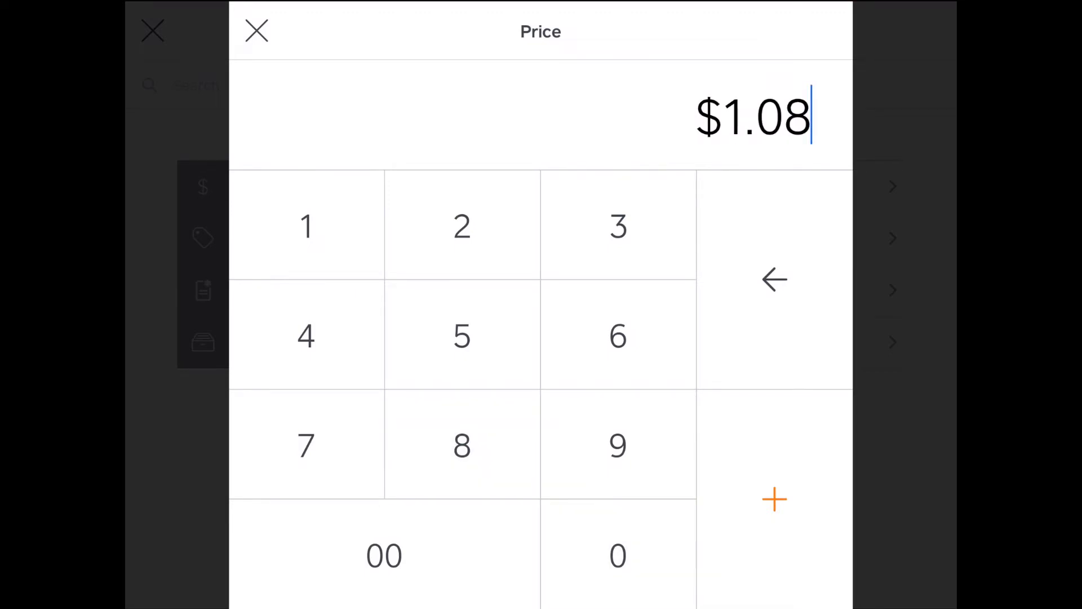
left_click(616, 226)
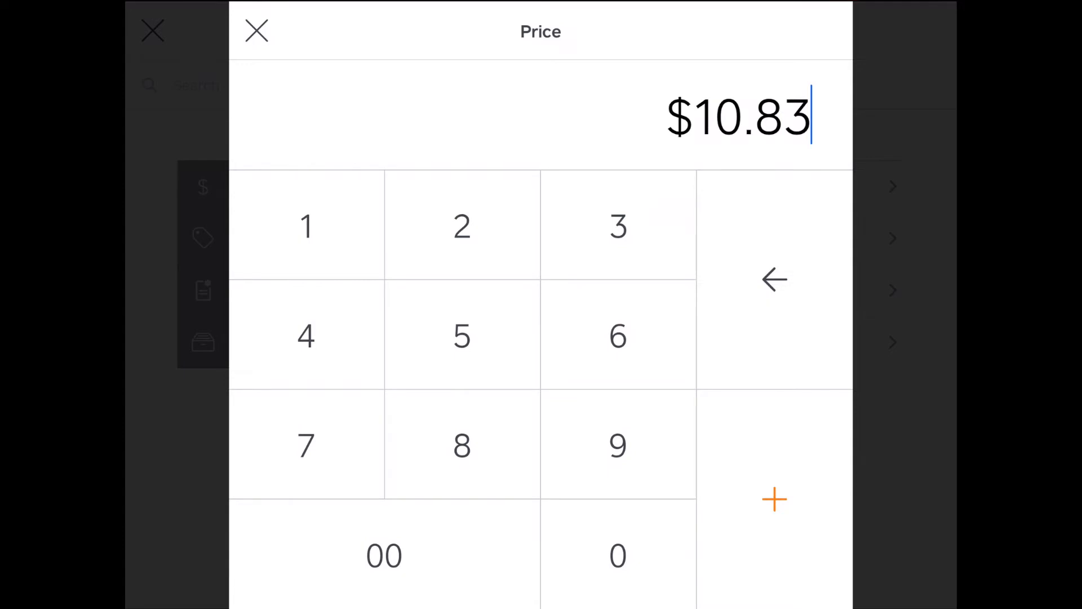
left_click(461, 445)
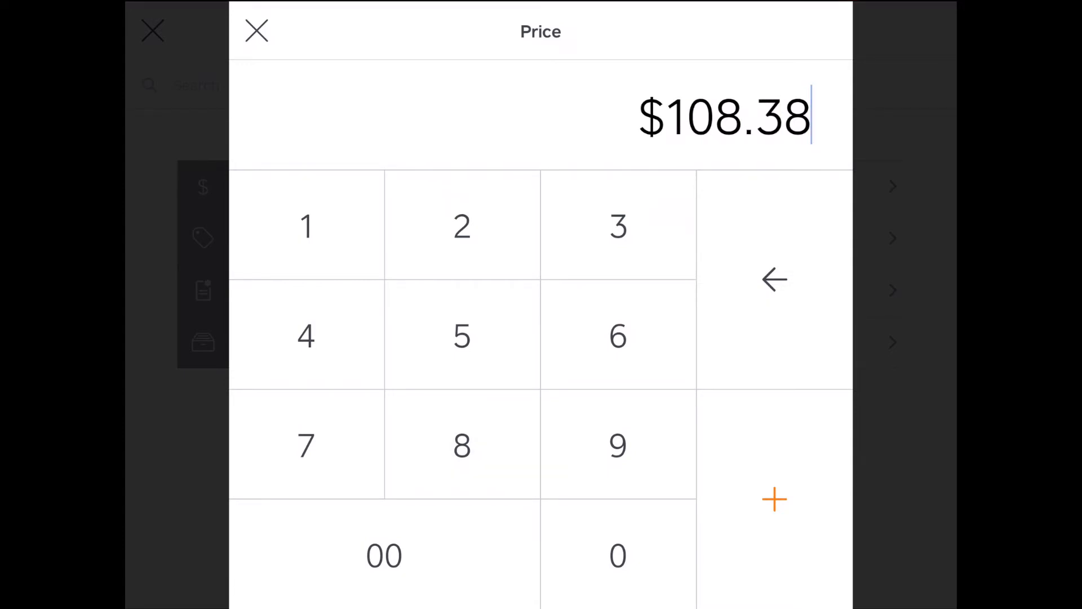
left_click(774, 499)
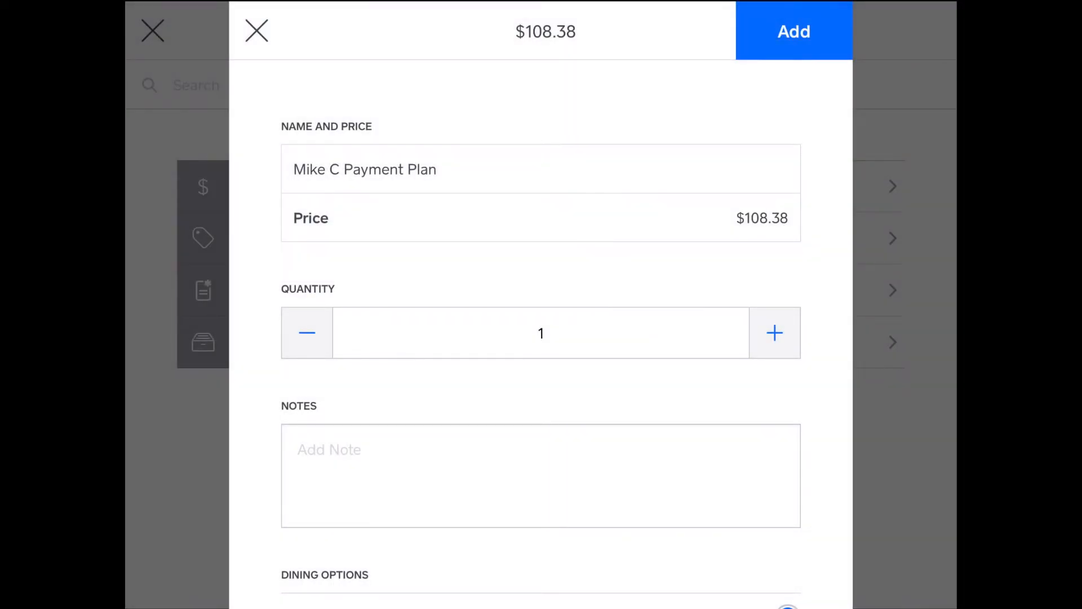
scroll("down", 3)
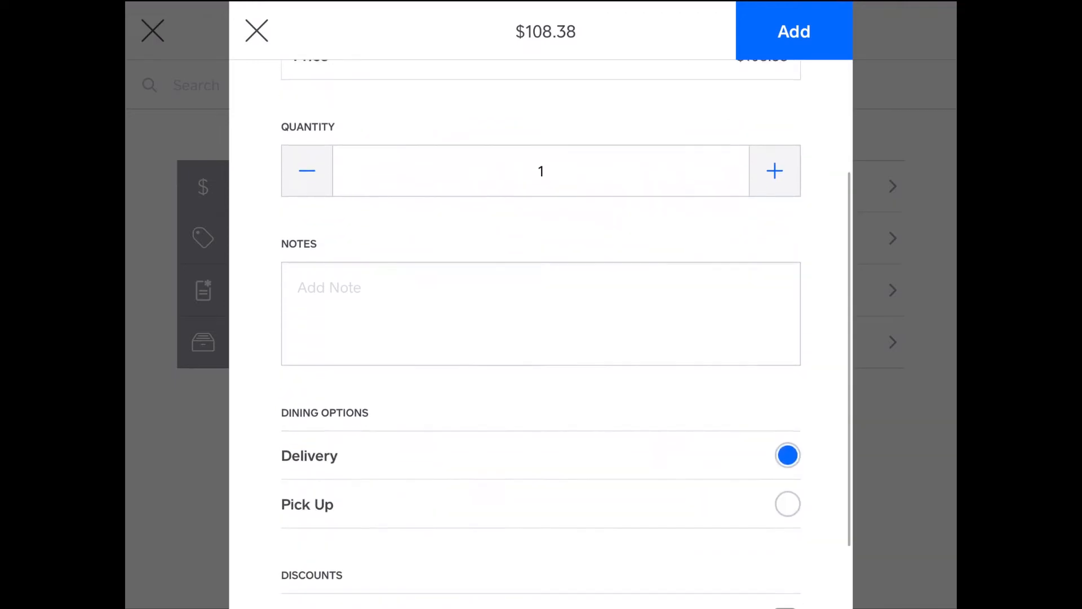
scroll("down", 3)
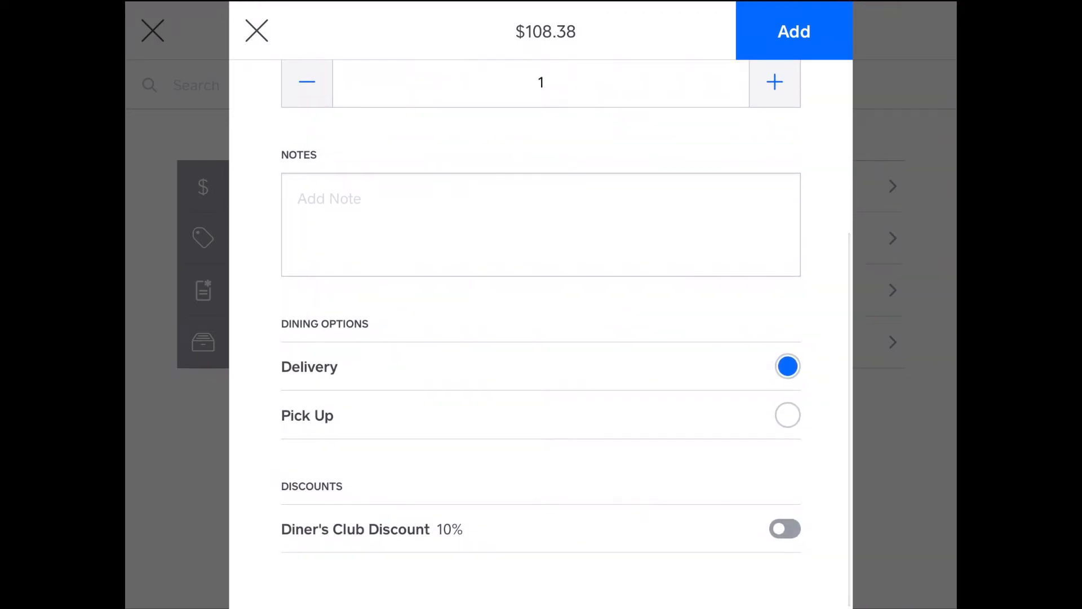
scroll("up", 3)
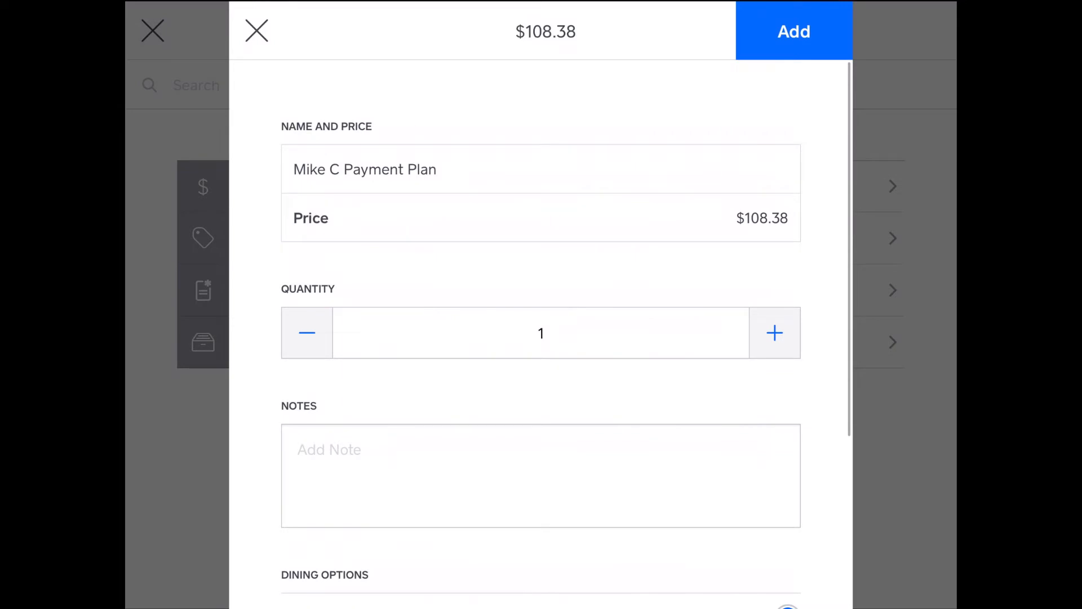
left_click(793, 31)
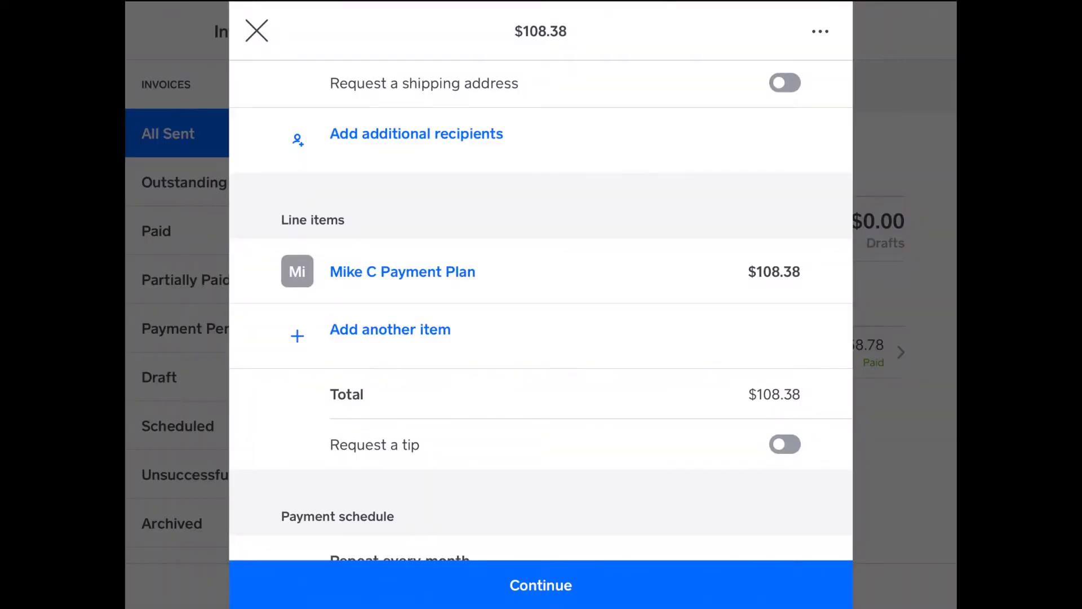
Set the monthly series to end after 12 invoices and allow automatic payments
scroll("down", 3)
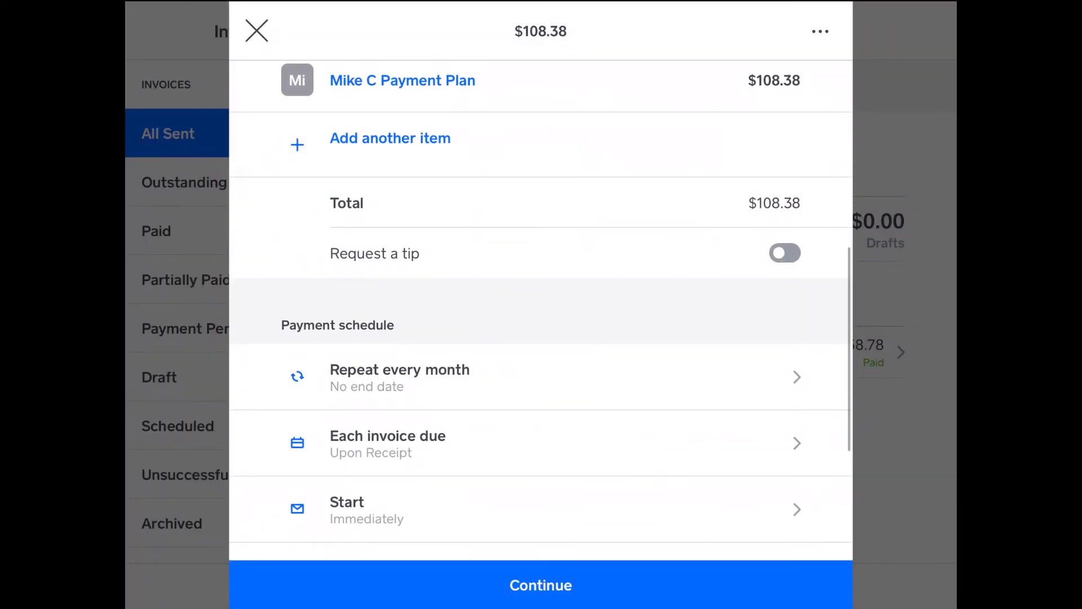
scroll("down", 3)
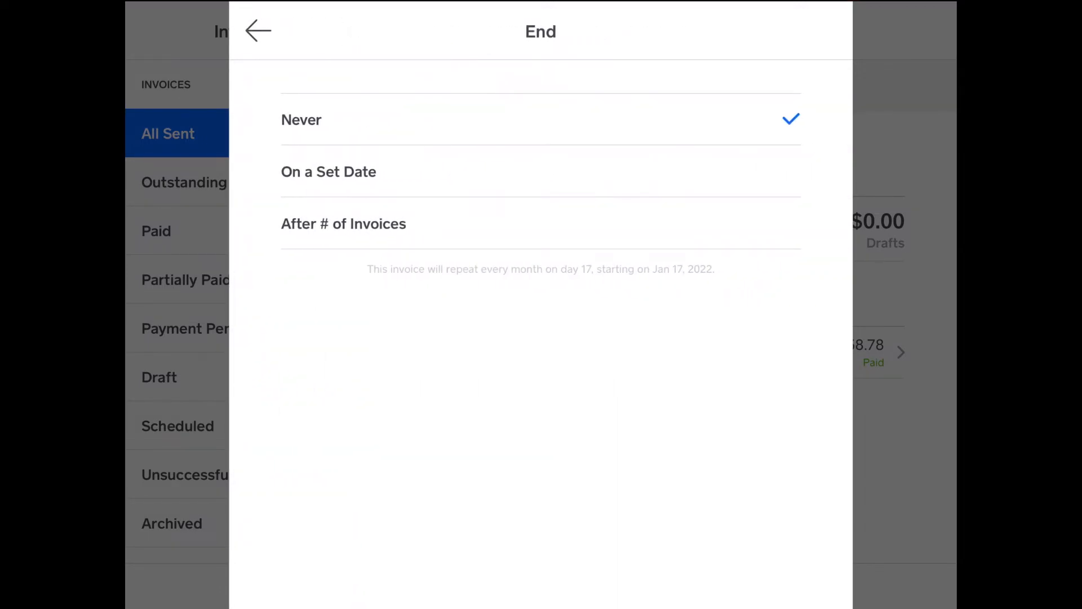
left_click(343, 223)
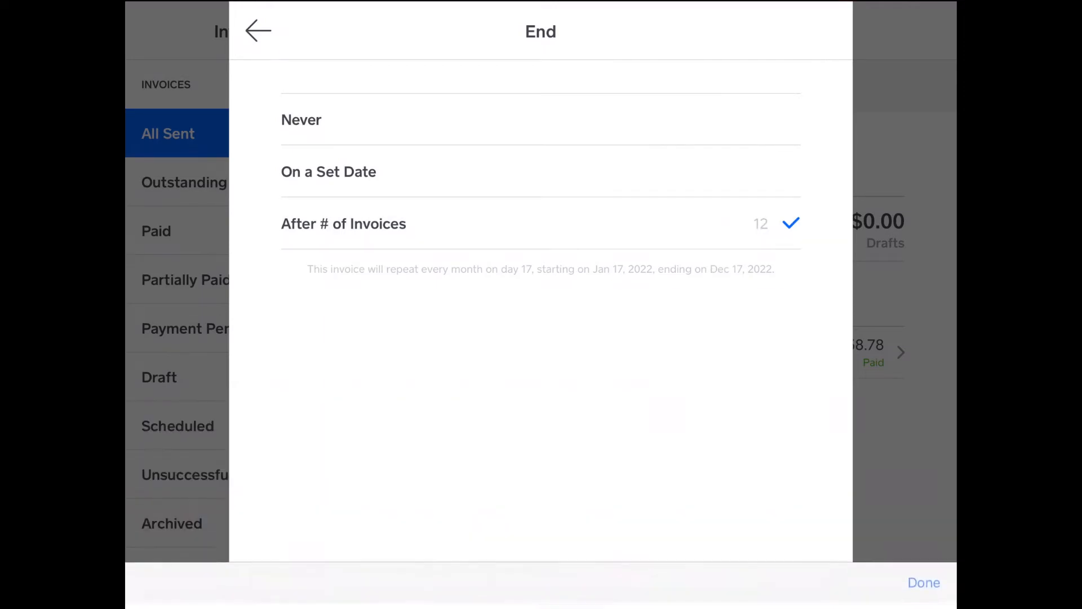
left_click(258, 31)
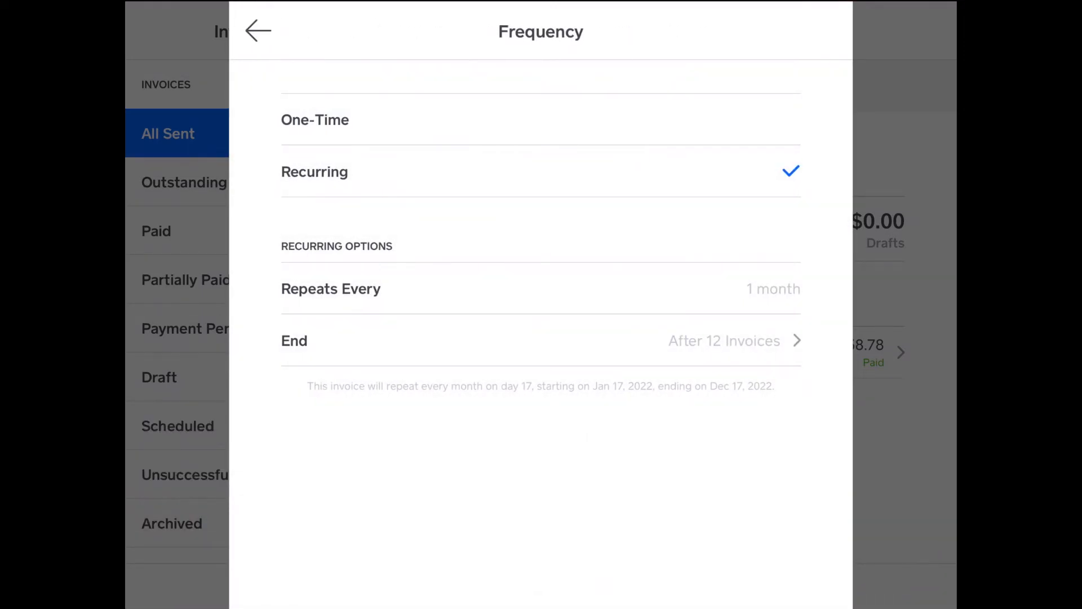
left_click(258, 31)
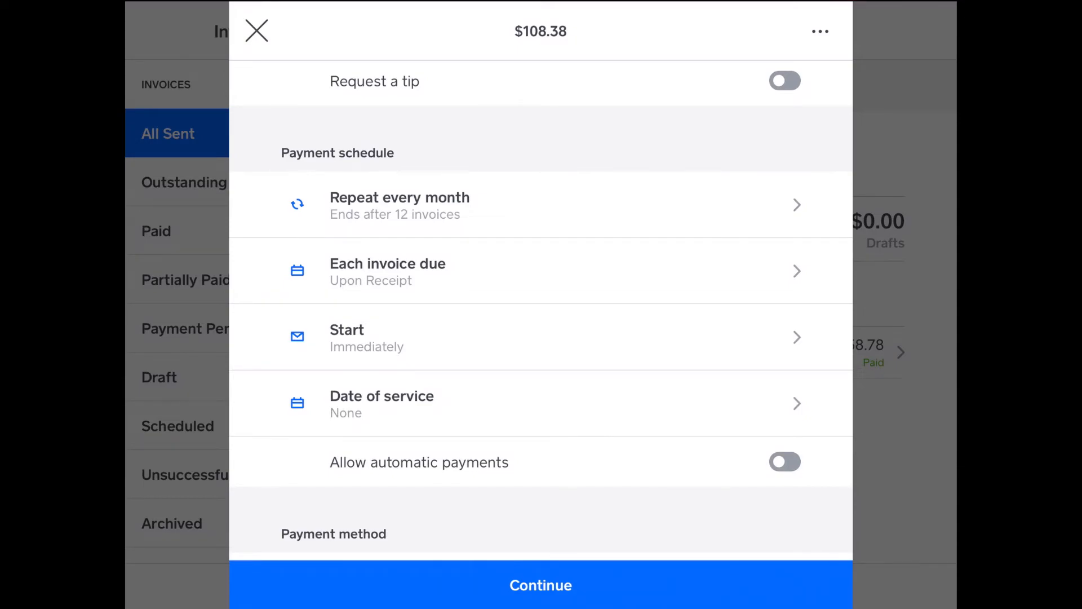
scroll("down", 3)
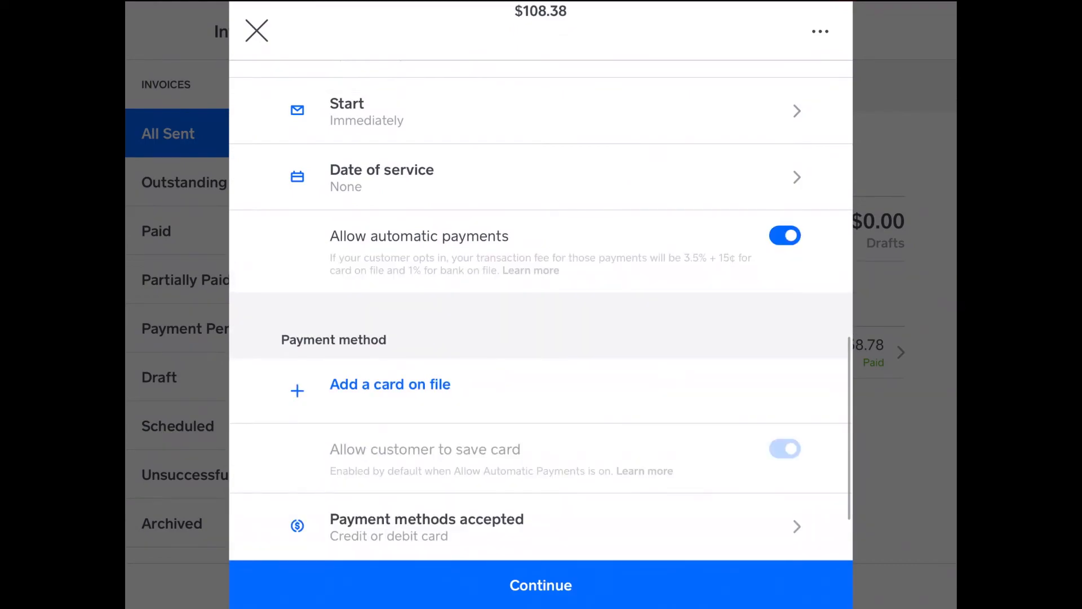
scroll("up", 3)
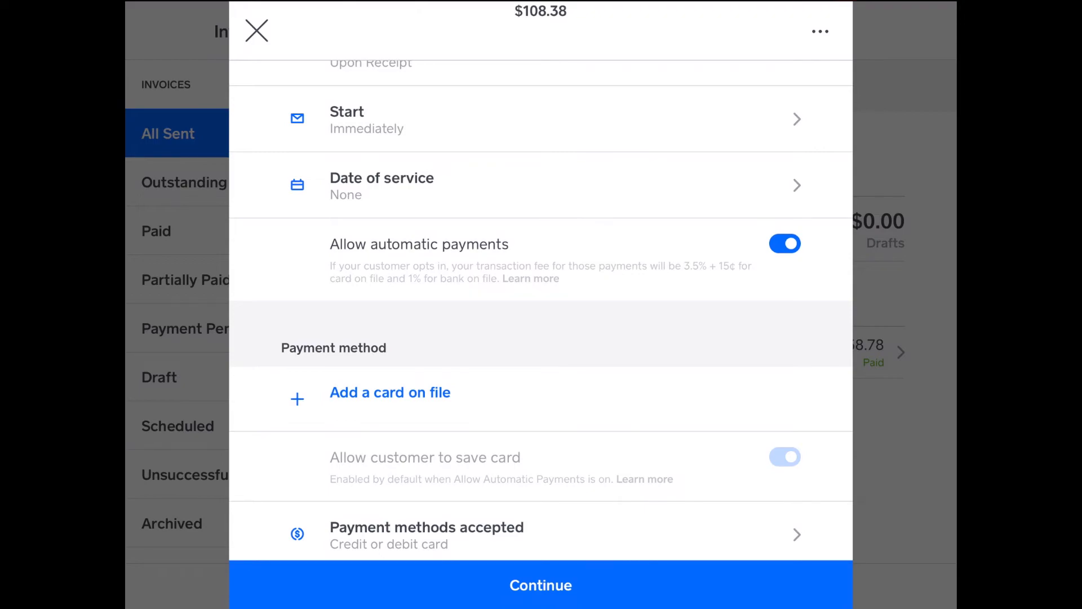
scroll("down", 3)
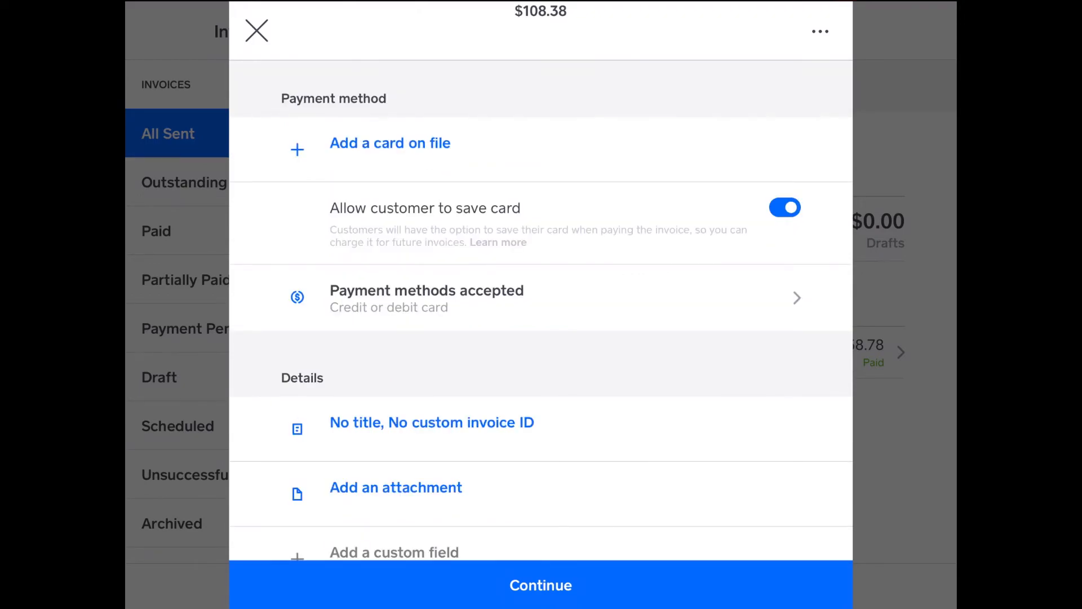
Add Gift card to the invoice's accepted payment methods
left_click(426, 297)
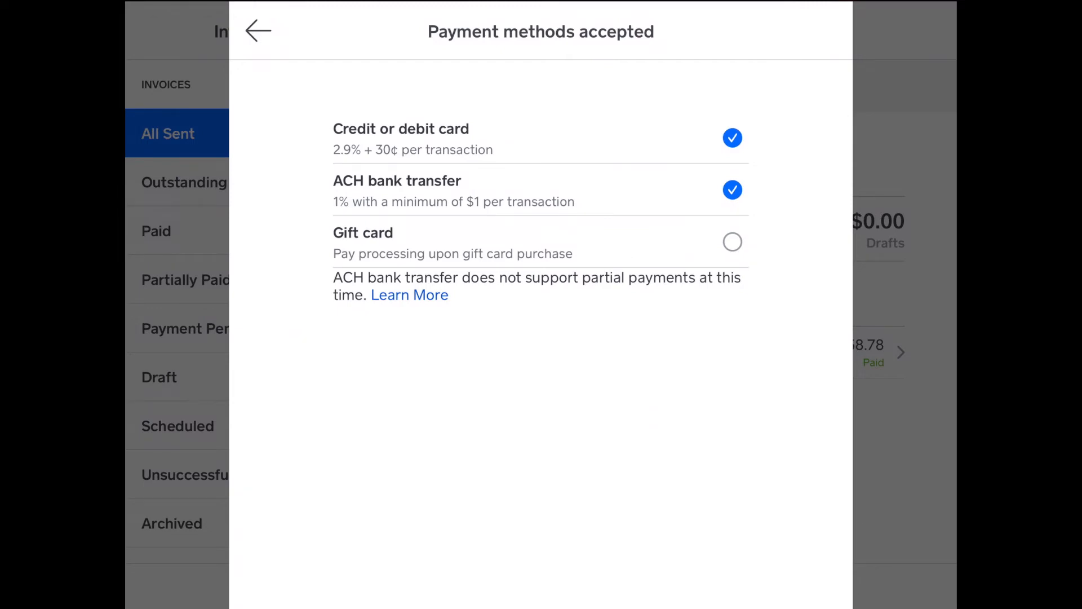
left_click(732, 242)
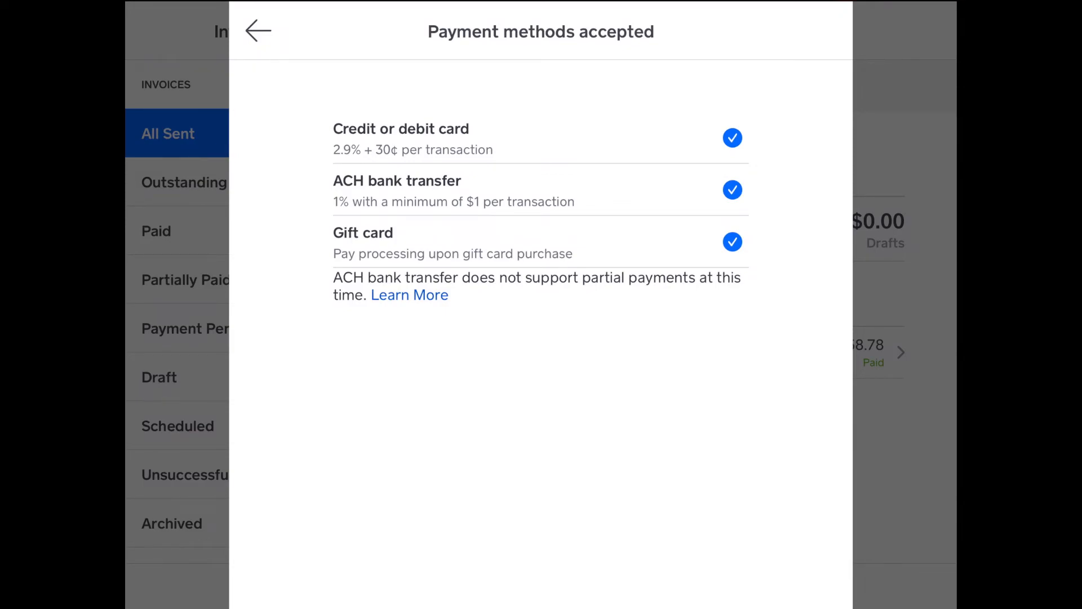
left_click(259, 31)
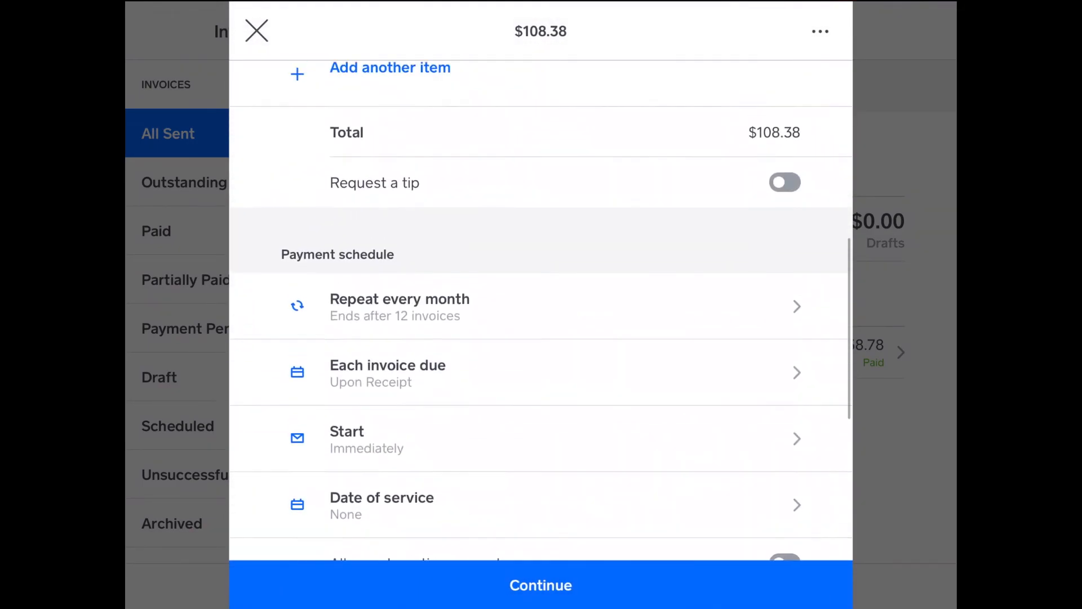
scroll("up", 3)
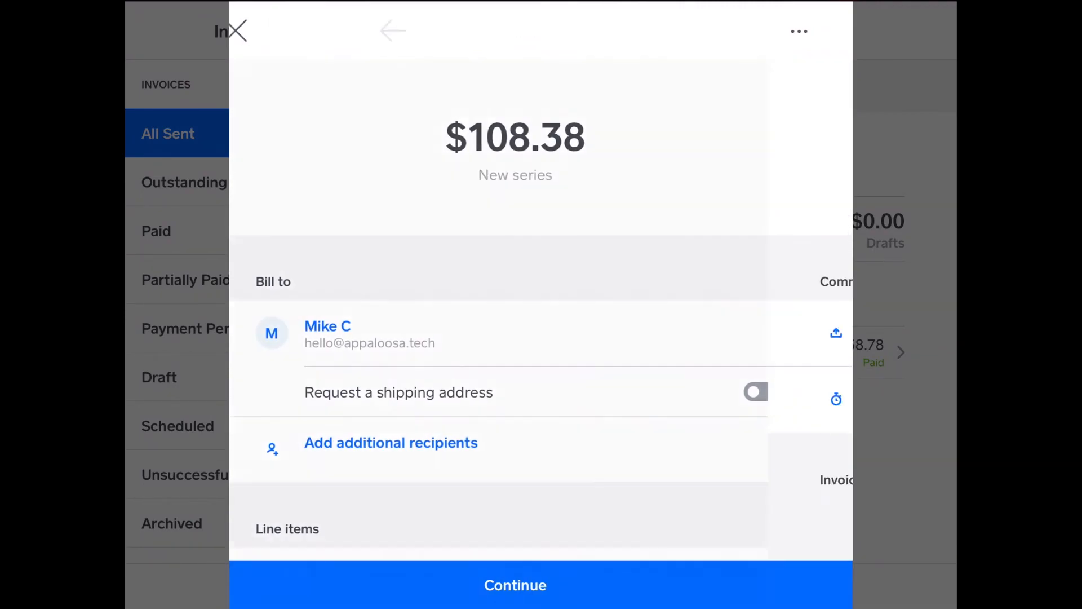
left_click(515, 585)
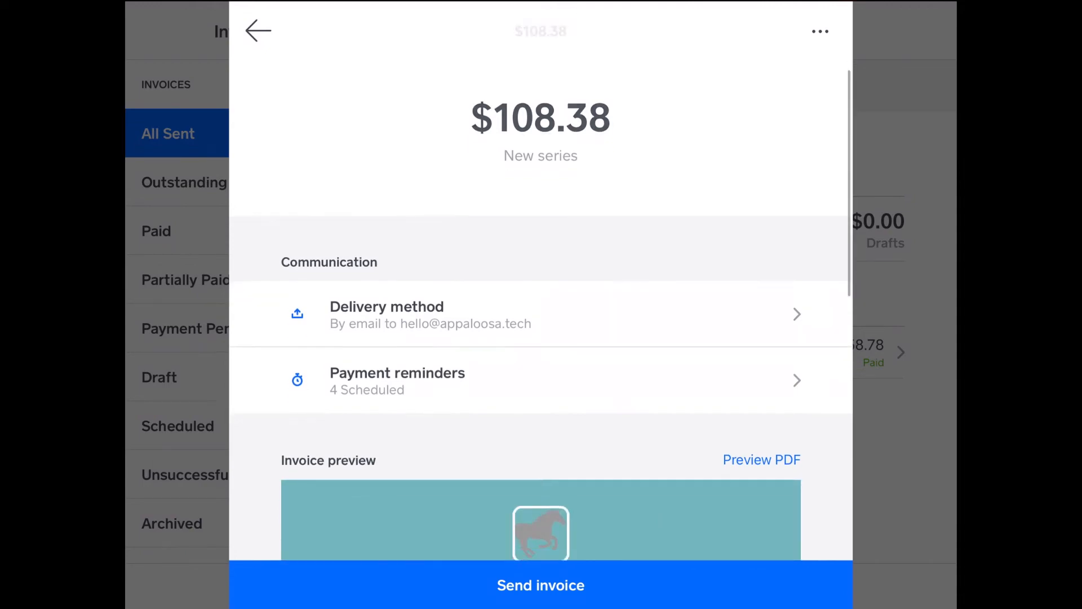
scroll("down", 3)
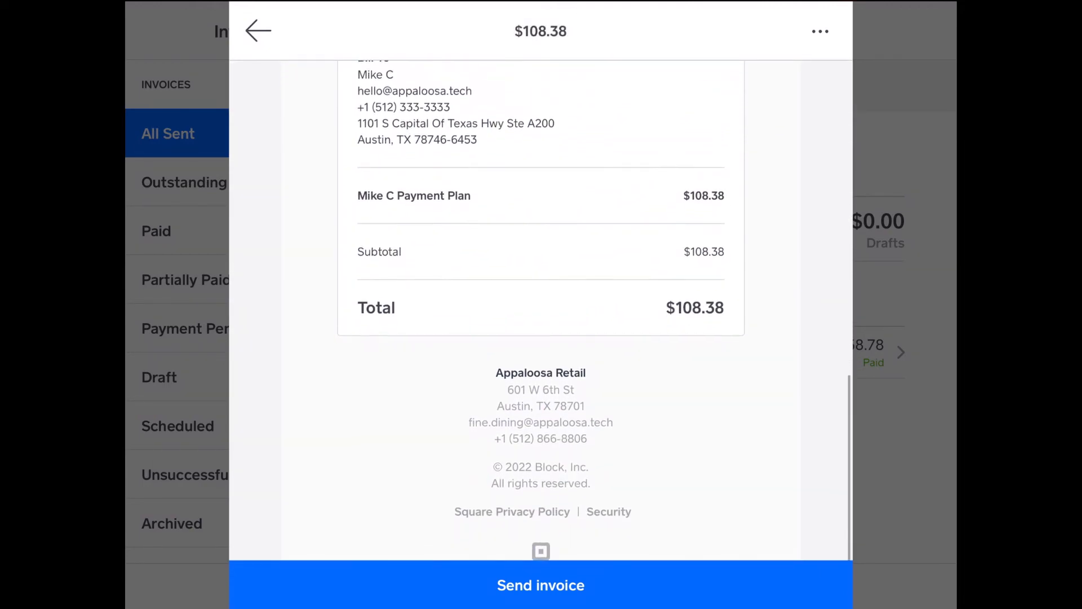
scroll("up", 3)
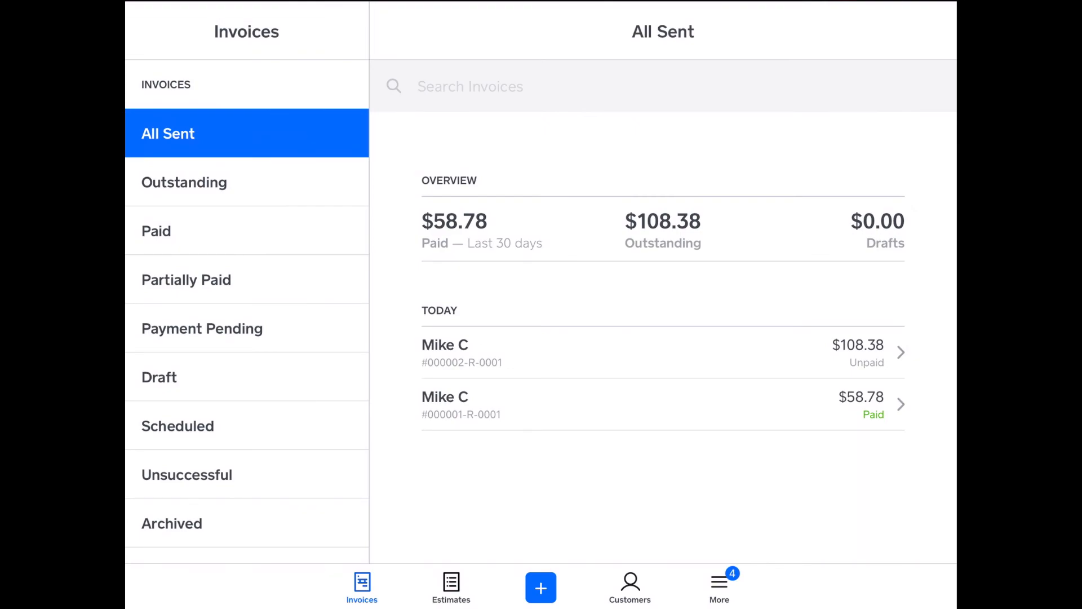
left_click(621, 353)
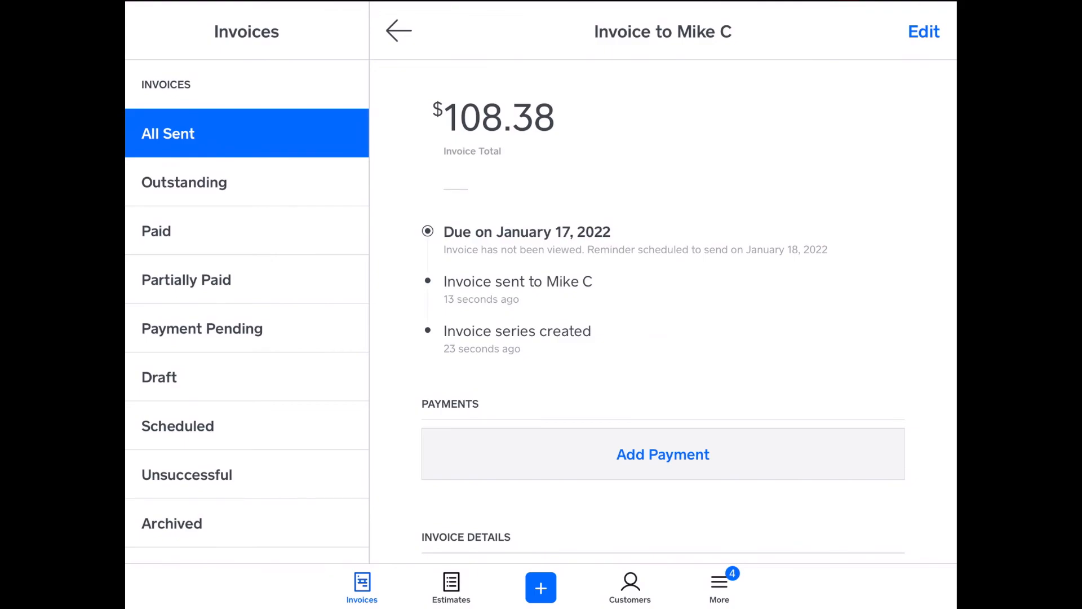
left_click(662, 454)
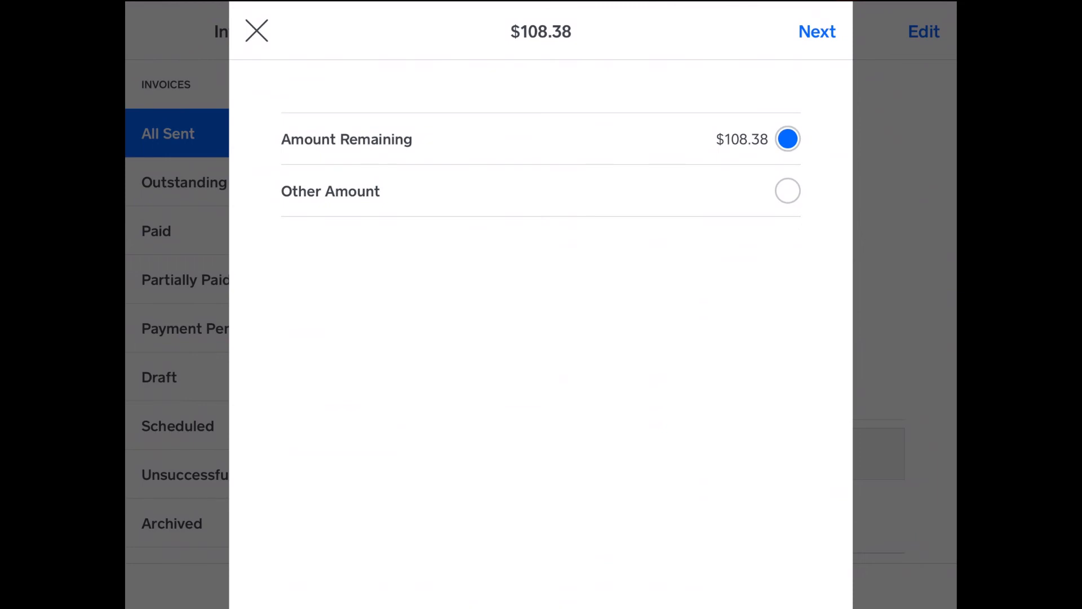
left_click(786, 191)
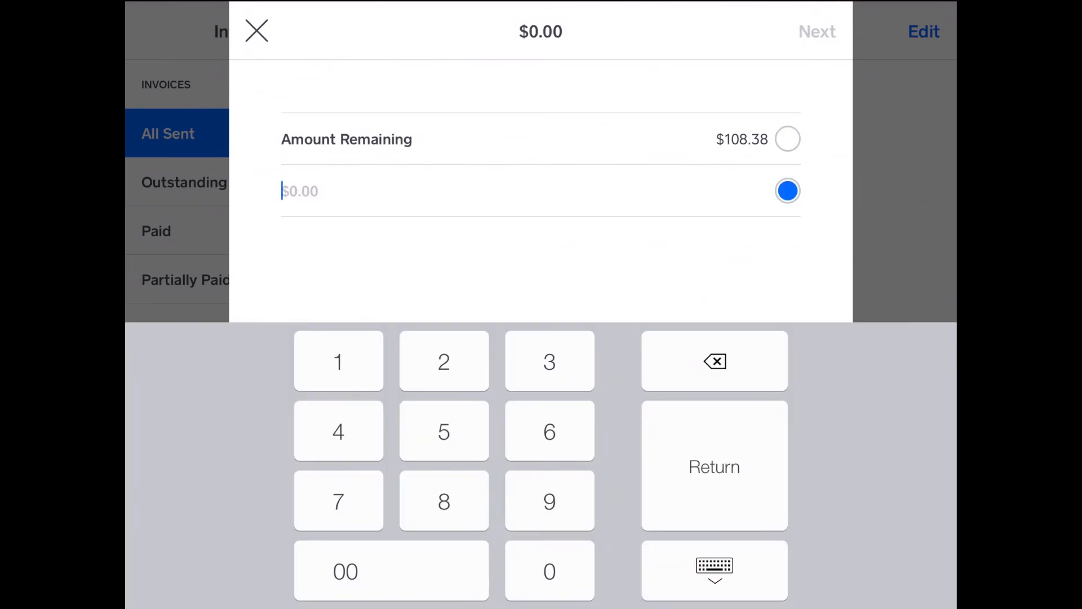
left_click(786, 139)
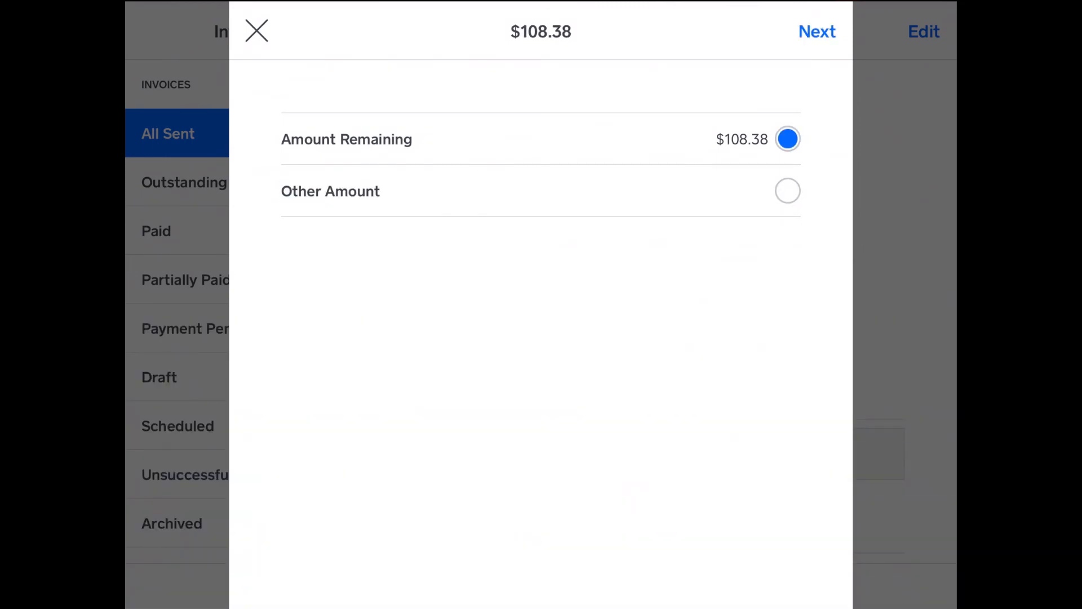
left_click(817, 31)
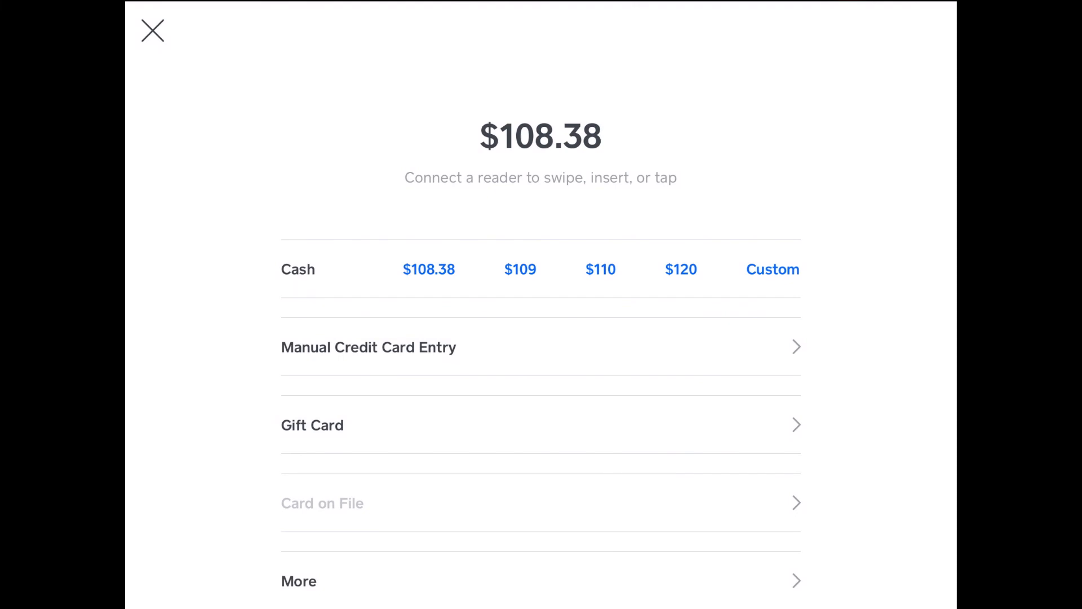
Record $108.38 as an other payment type with note 'Test', then return to the list
scroll("down", 3)
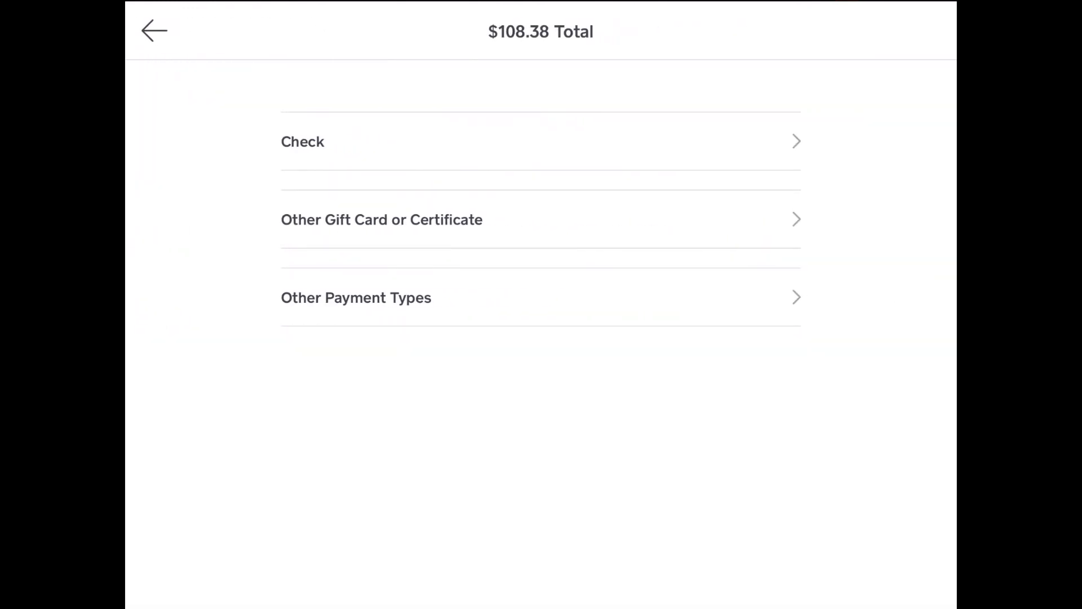
left_click(356, 297)
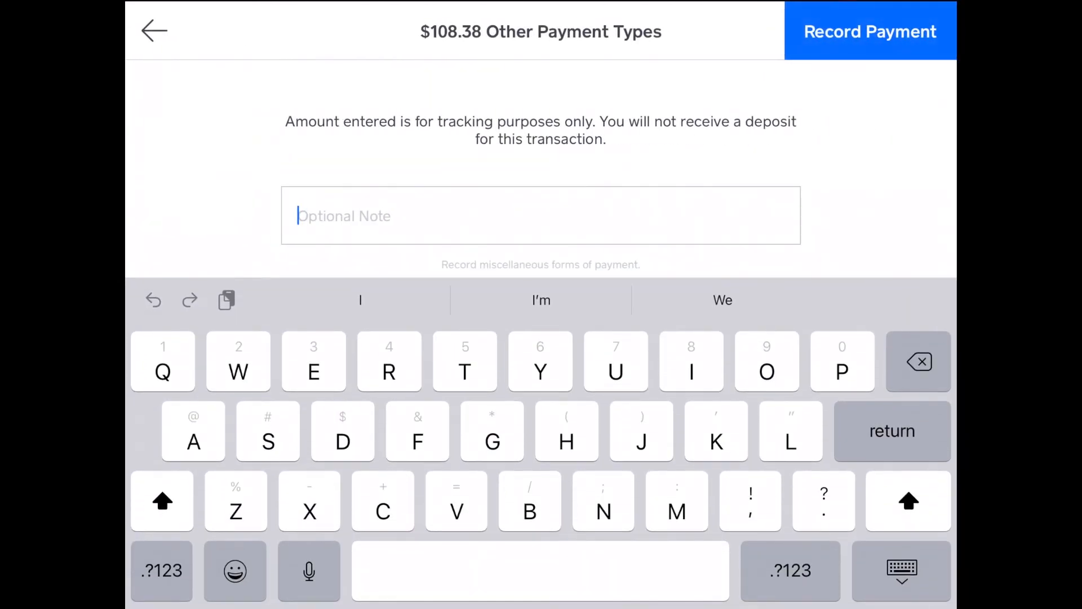
type("Test")
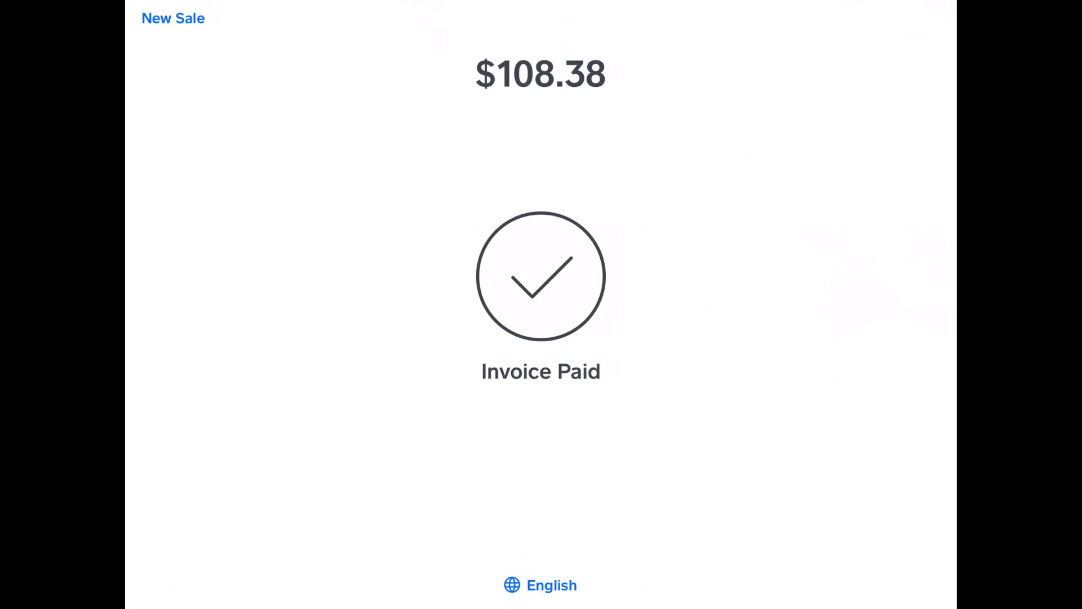
left_click(172, 18)
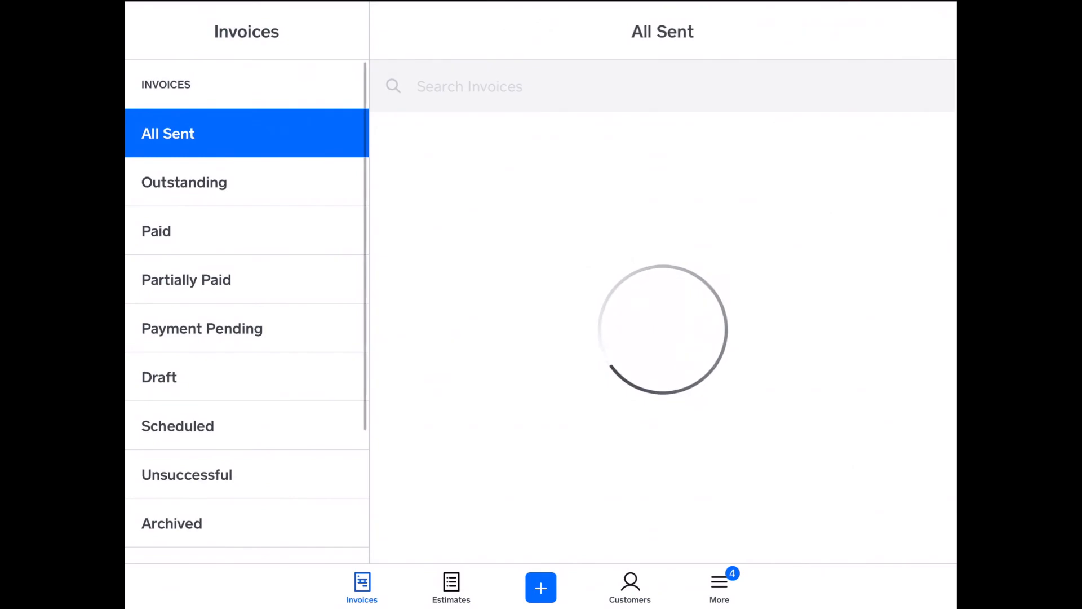